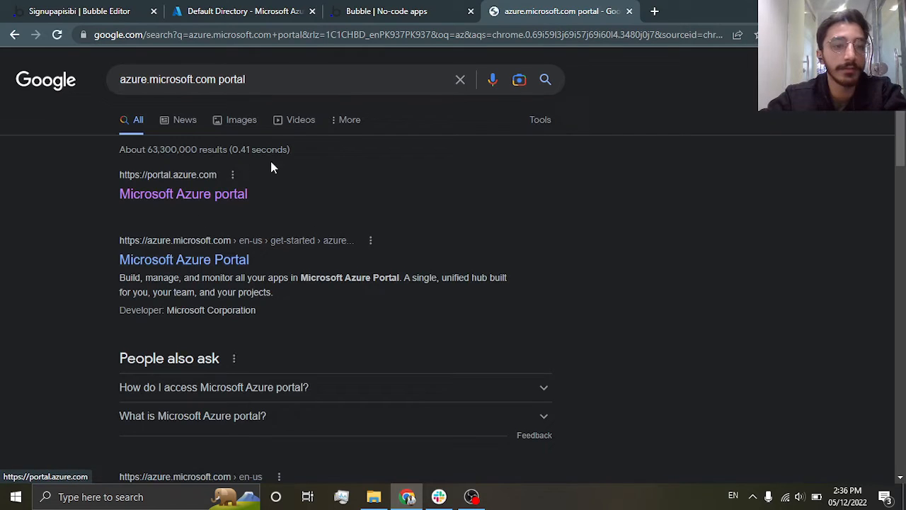
{"action": "mouse_move", "coordinate": [325, 208]}
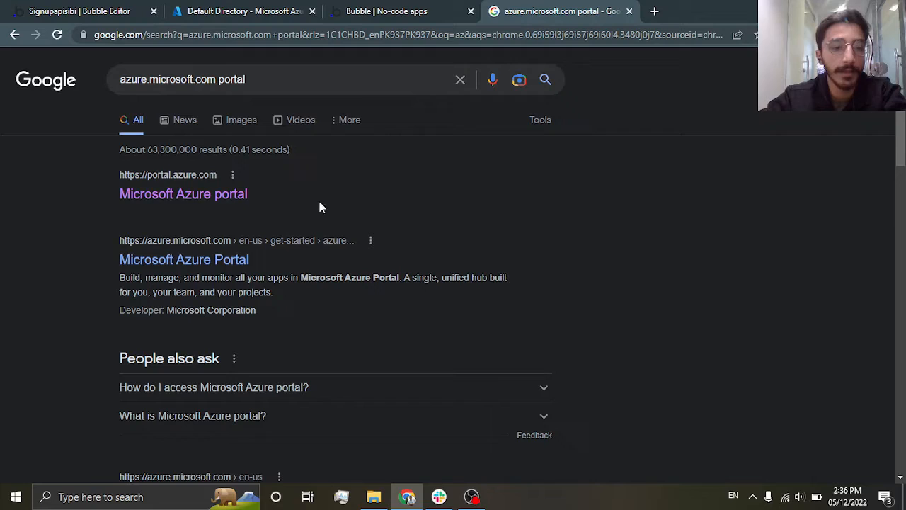
Open the Microsoft Azure portal (portal.azure.com) from the Google results.
{"action": "left_click", "coordinate": [183, 193]}
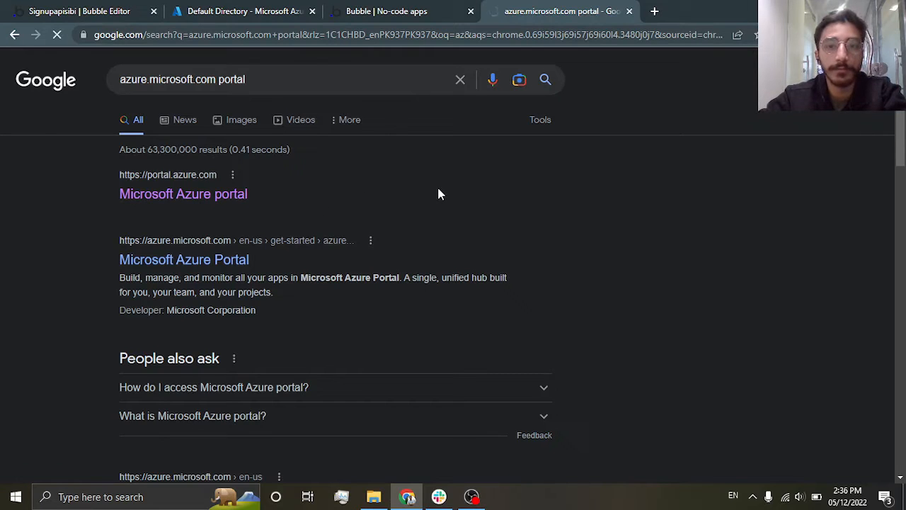
{"action": "left_click", "coordinate": [183, 193]}
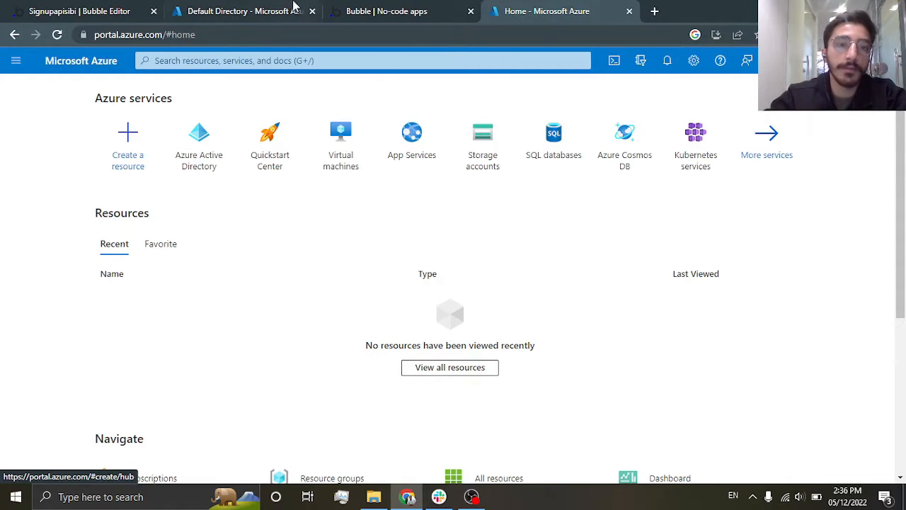
Close the older 'Default Directory - Microsoft Azure' tab, leaving the portal home page.
{"action": "left_click", "coordinate": [312, 11]}
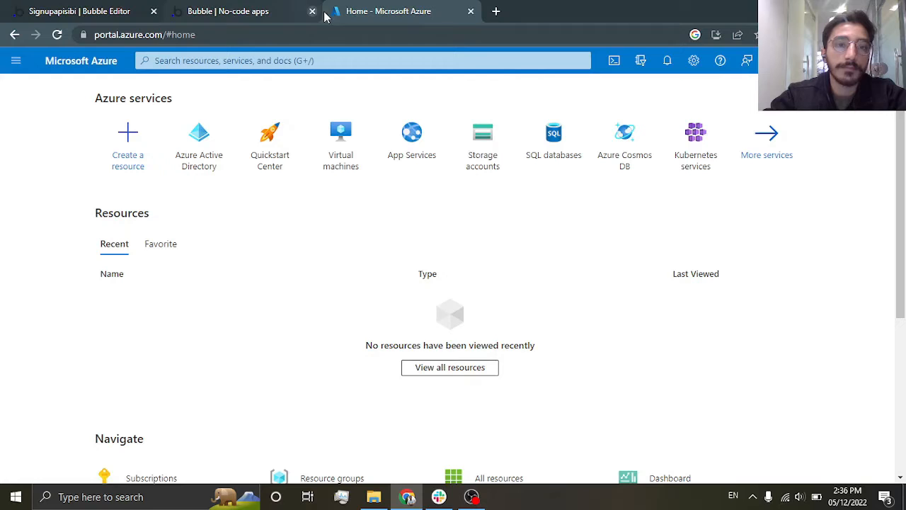
{"action": "mouse_move", "coordinate": [422, 98]}
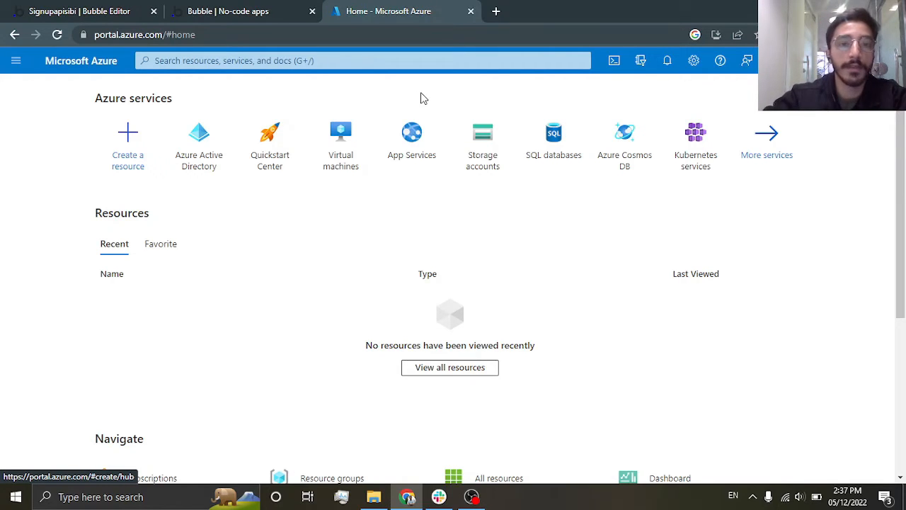
{"action": "mouse_move", "coordinate": [402, 258]}
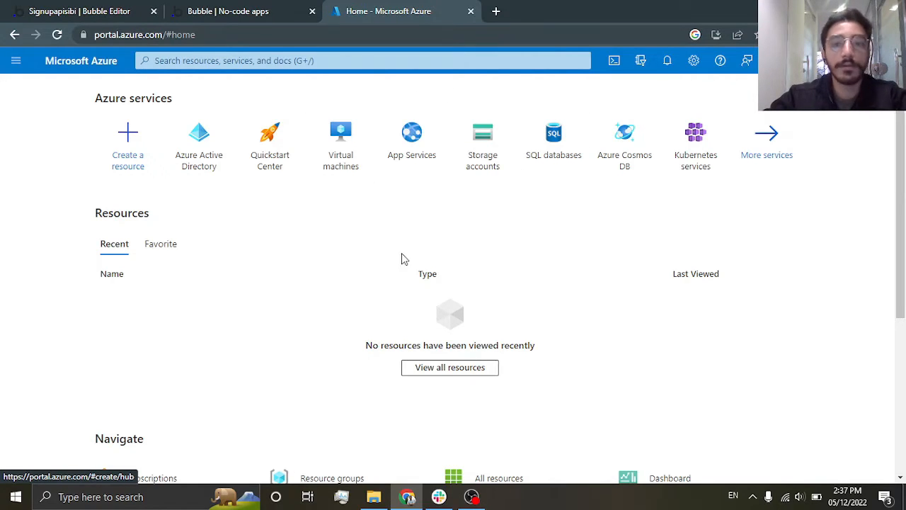
{"action": "mouse_move", "coordinate": [83, 94]}
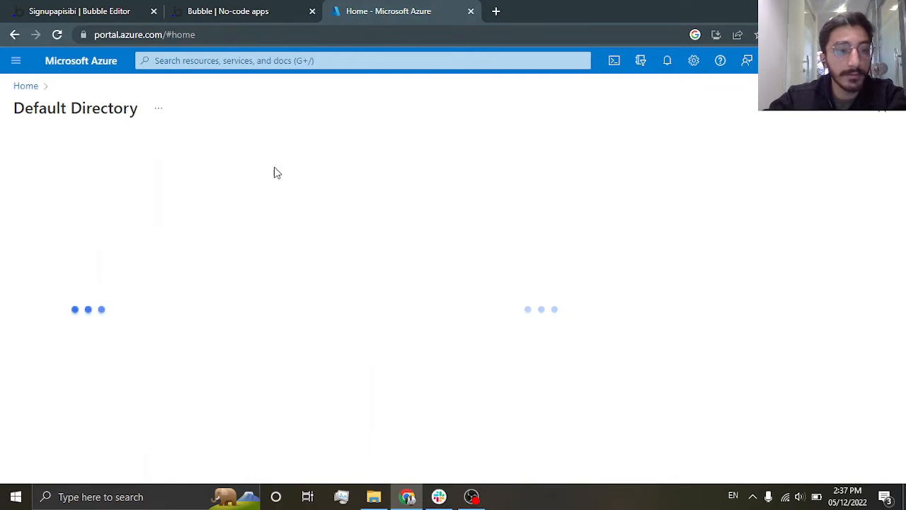
{"action": "mouse_move", "coordinate": [261, 208]}
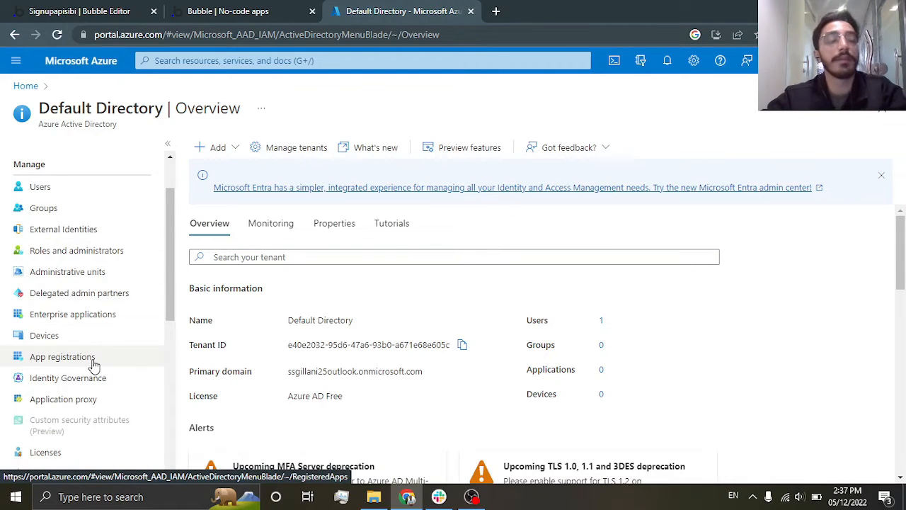
Start a new app registration named 'Sibghatullah' supporting any organization plus personal Microsoft accounts.
{"action": "left_click", "coordinate": [62, 356]}
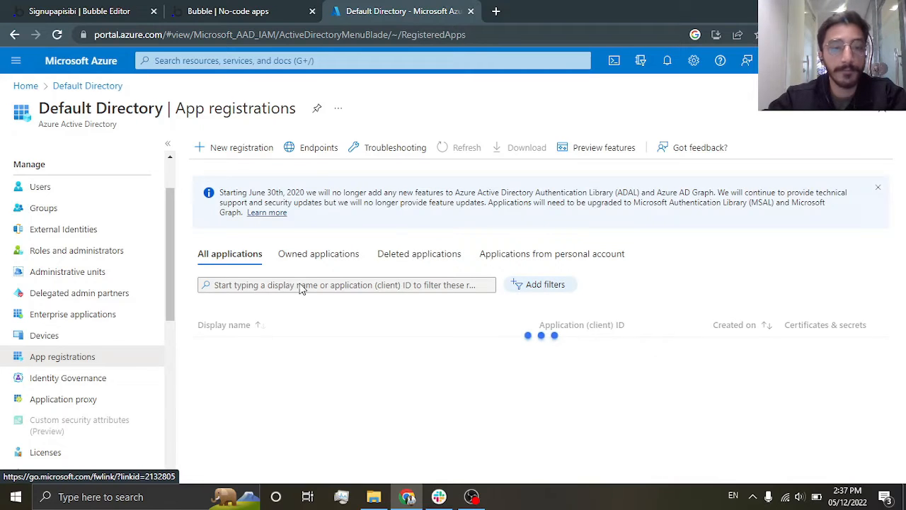
{"action": "left_click", "coordinate": [318, 253]}
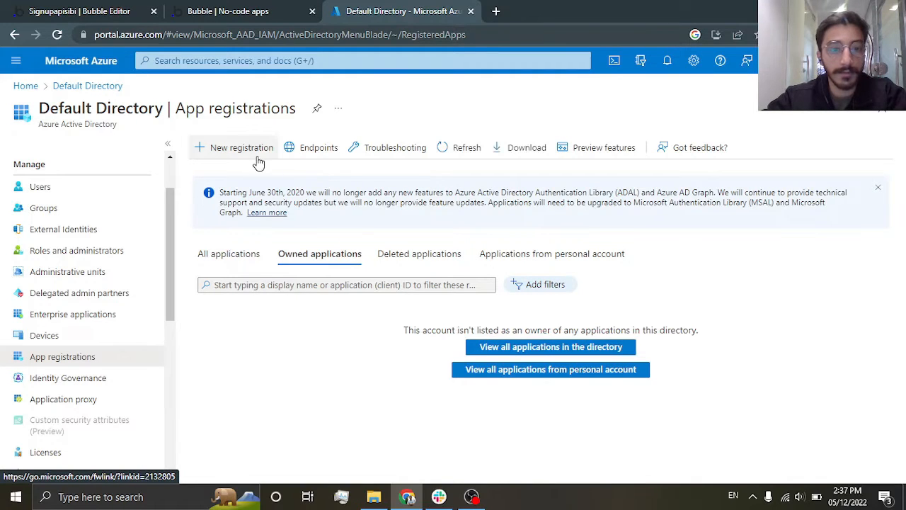
{"action": "left_click", "coordinate": [241, 147]}
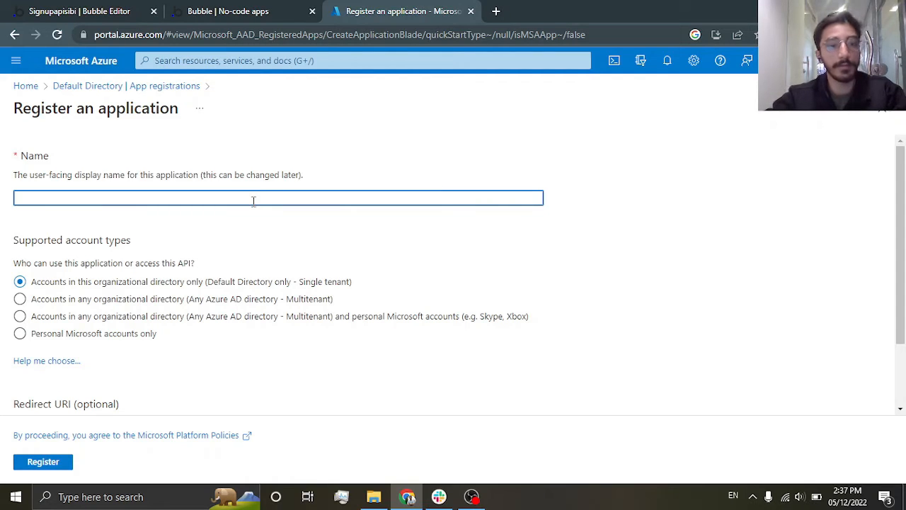
{"action": "type", "text": "Sibgh"}
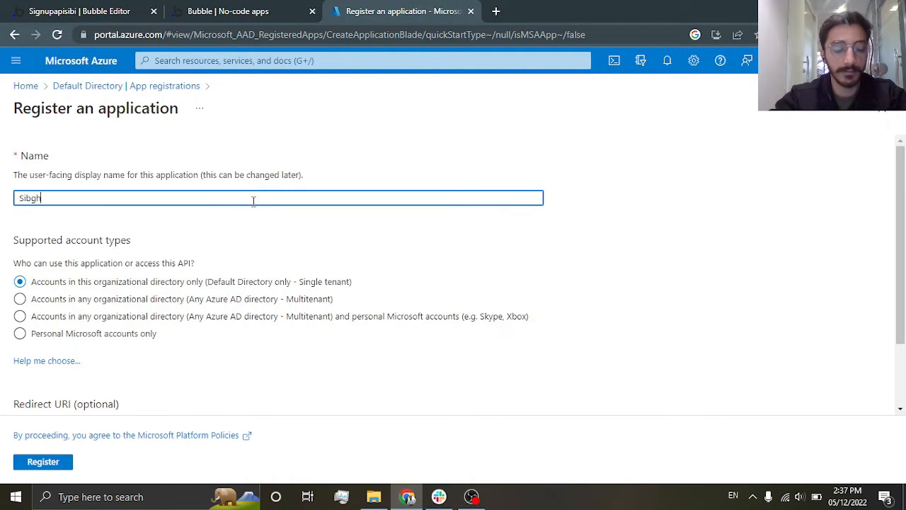
{"action": "type", "text": "atullah"}
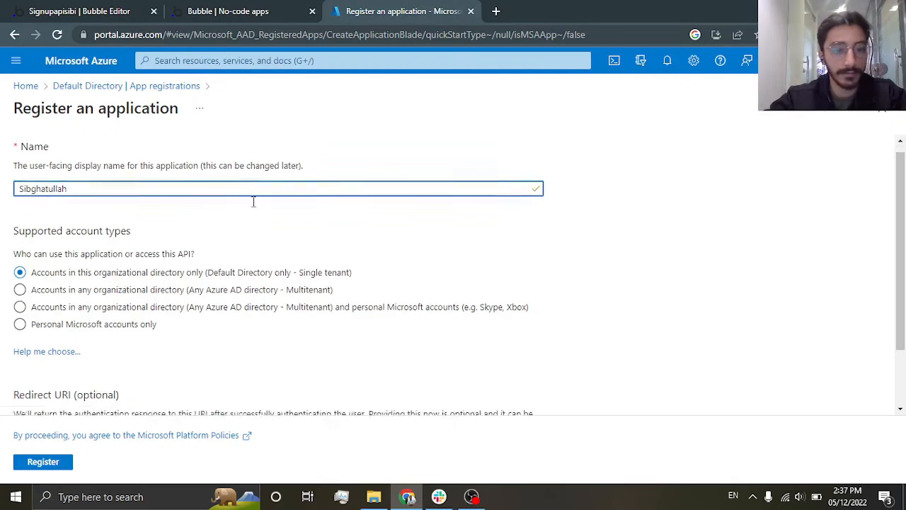
{"action": "left_click", "coordinate": [20, 316]}
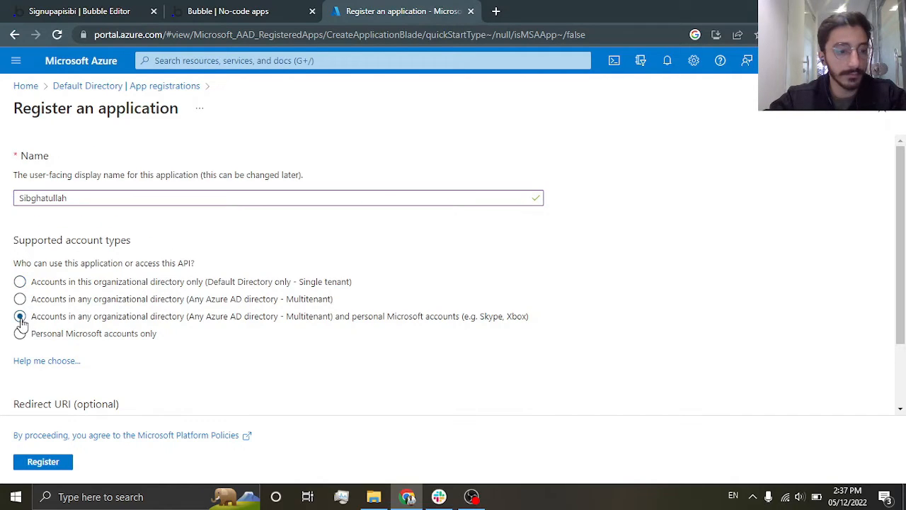
Choose Web as the redirect platform and copy Bubble's generic redirect URL for it.
{"action": "scroll", "scroll_direction": "down", "scroll_amount": 3}
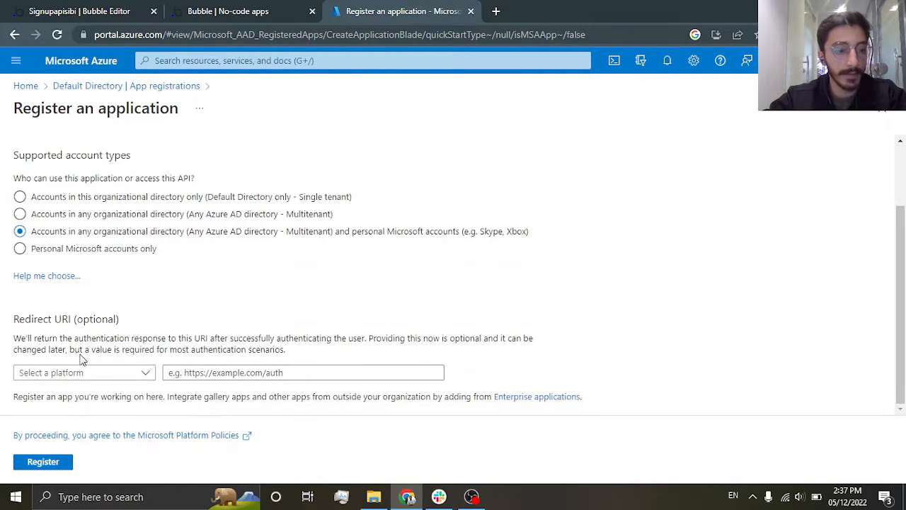
{"action": "left_click", "coordinate": [84, 372]}
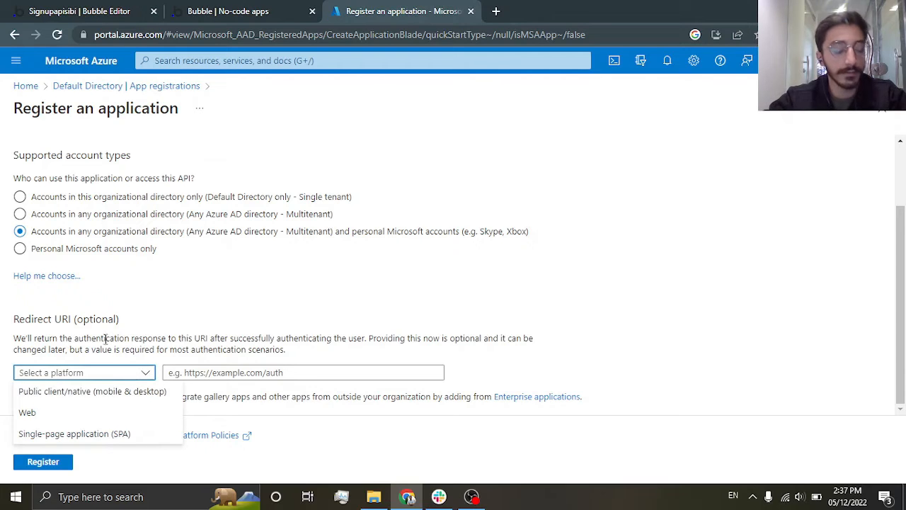
{"action": "mouse_move", "coordinate": [59, 417]}
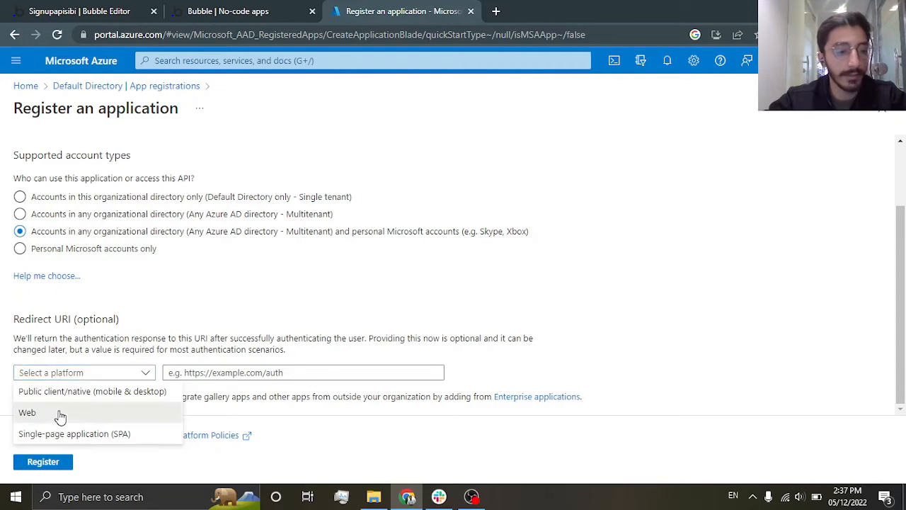
{"action": "left_click", "coordinate": [27, 412]}
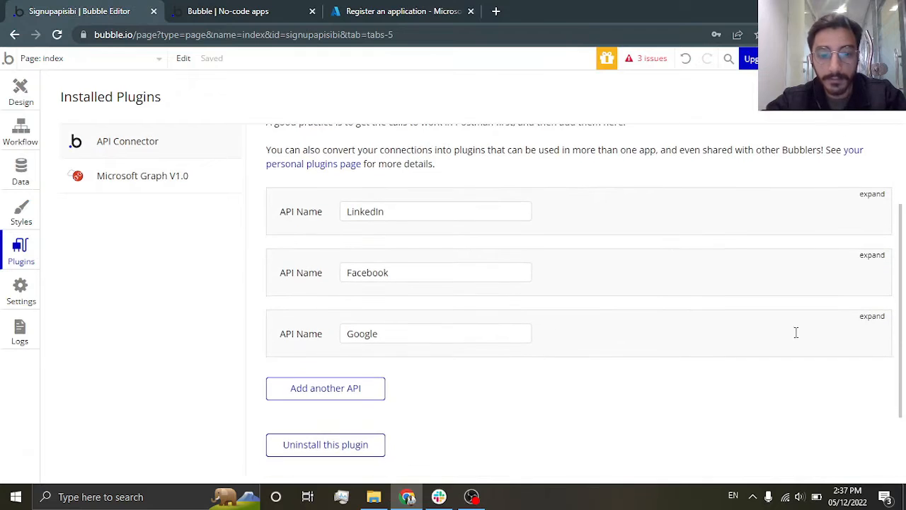
{"action": "left_click", "coordinate": [873, 316]}
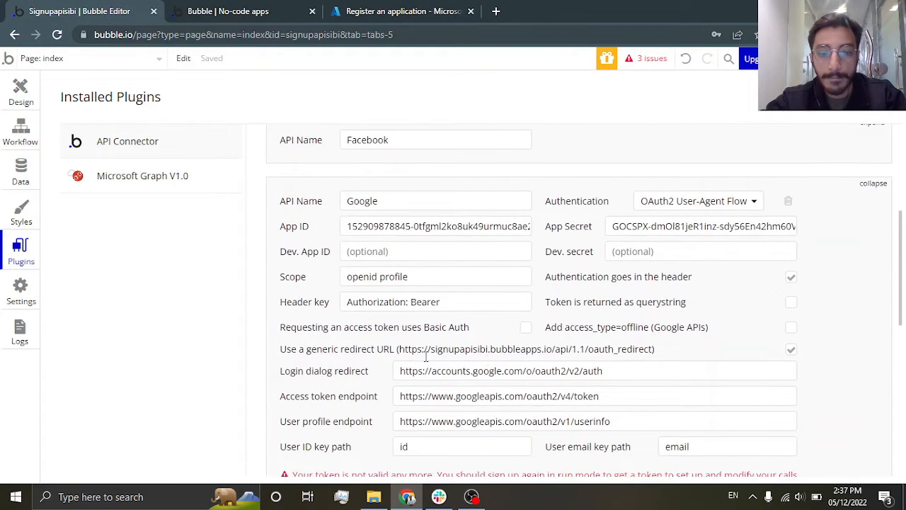
{"action": "double_click", "coordinate": [527, 348]}
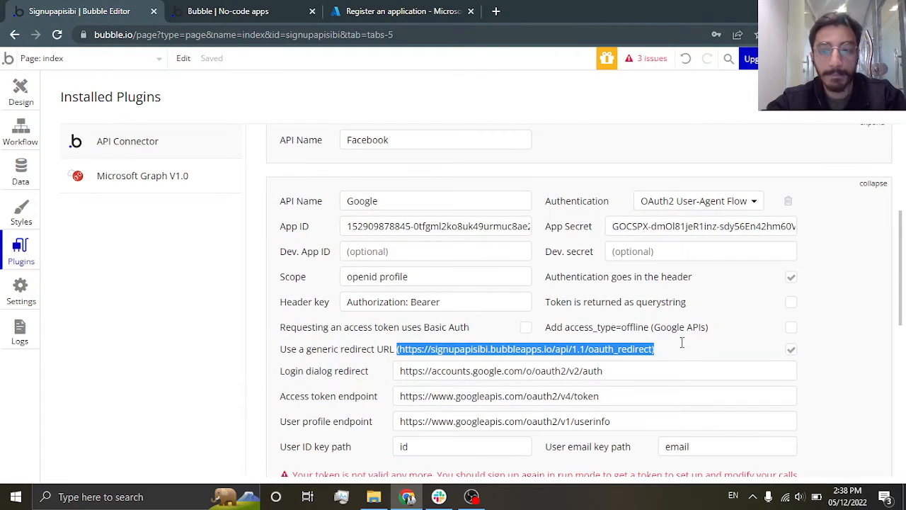
{"action": "left_click", "coordinate": [400, 11]}
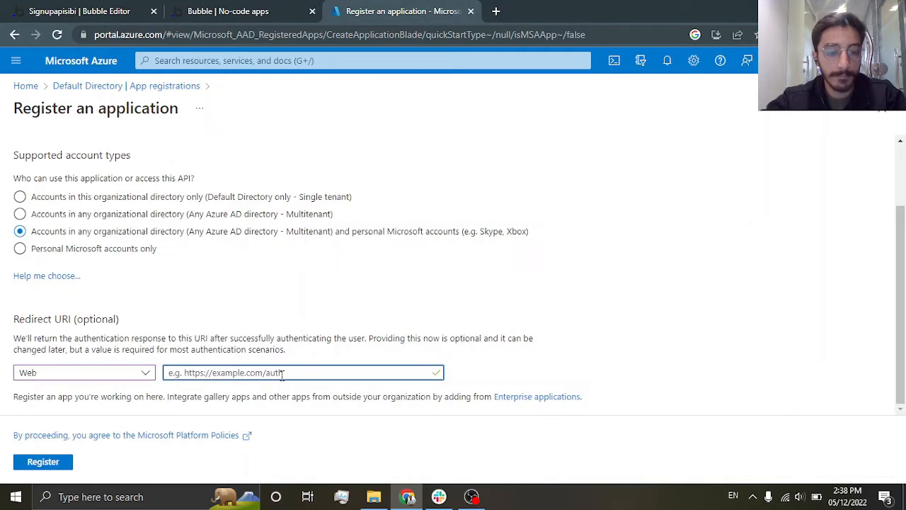
{"action": "type", "text": "(https://signupapisibi.bubbleapps.io/api/1.1/oauth_redirect"}
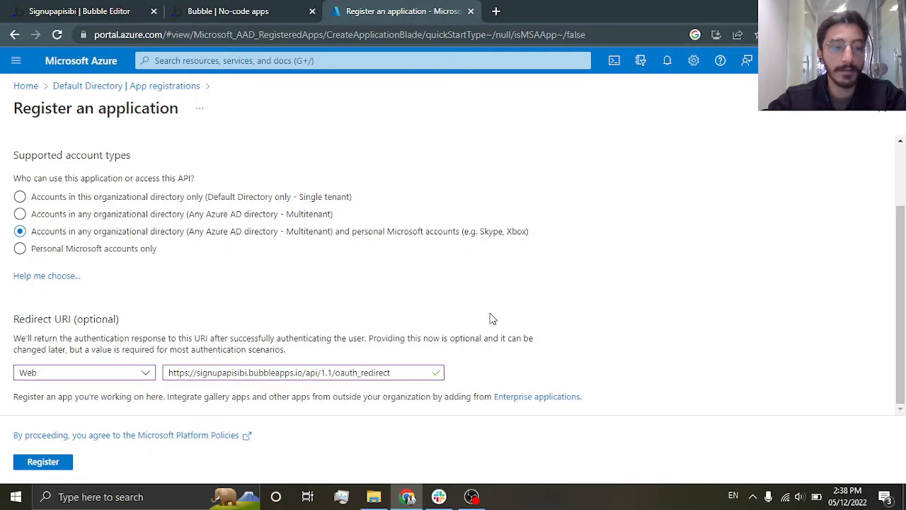
{"action": "left_click", "coordinate": [42, 461]}
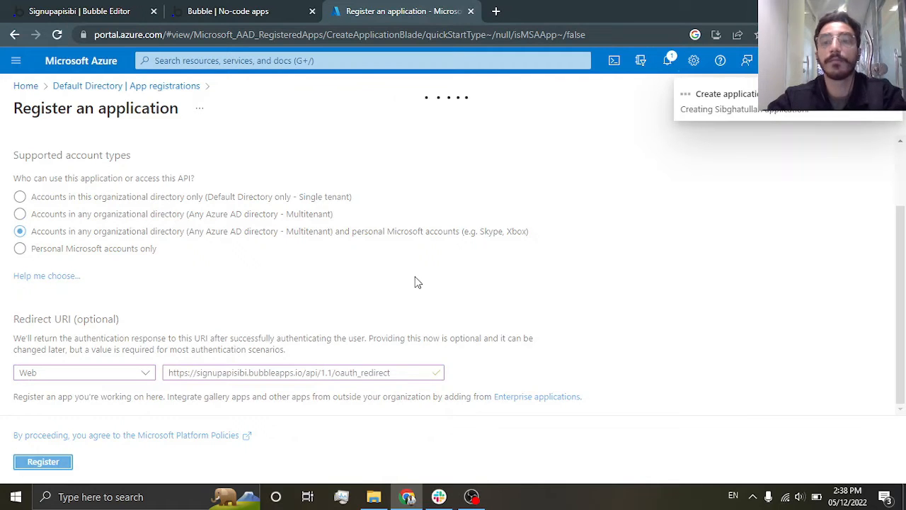
{"action": "left_click", "coordinate": [43, 461]}
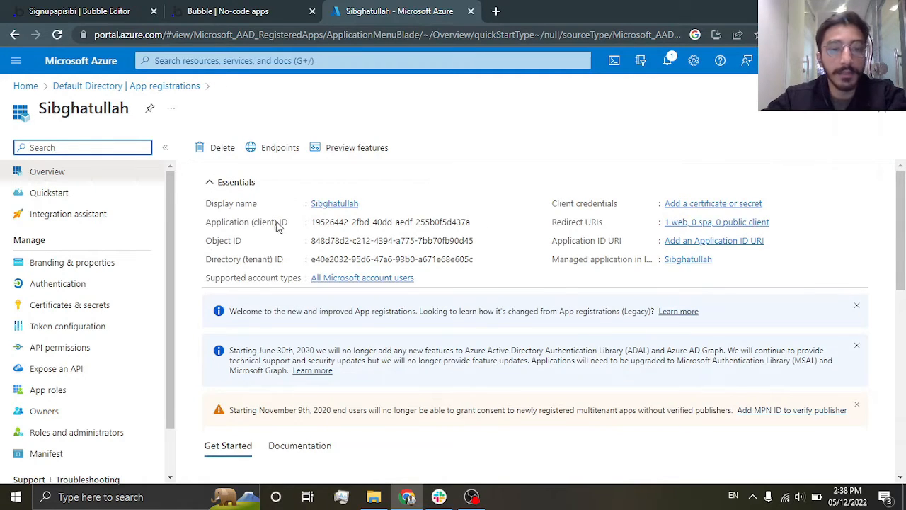
{"action": "mouse_move", "coordinate": [476, 227]}
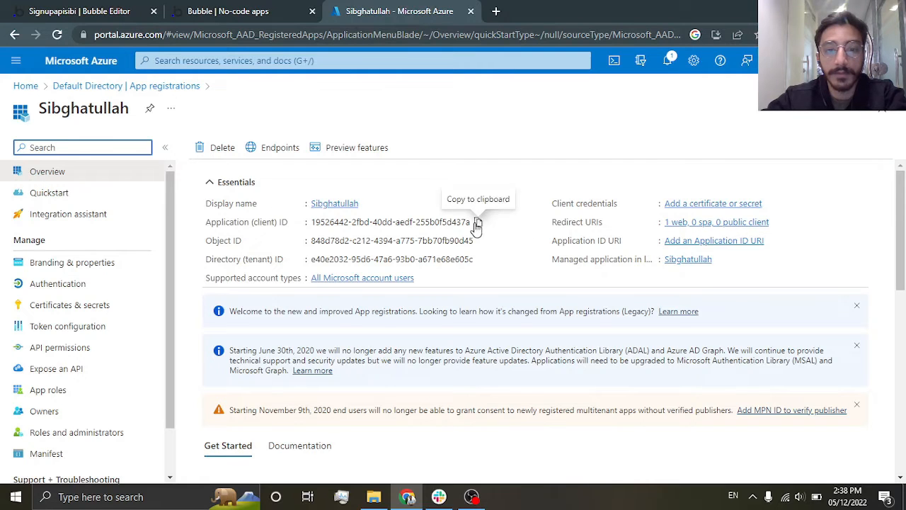
{"action": "left_click", "coordinate": [79, 11]}
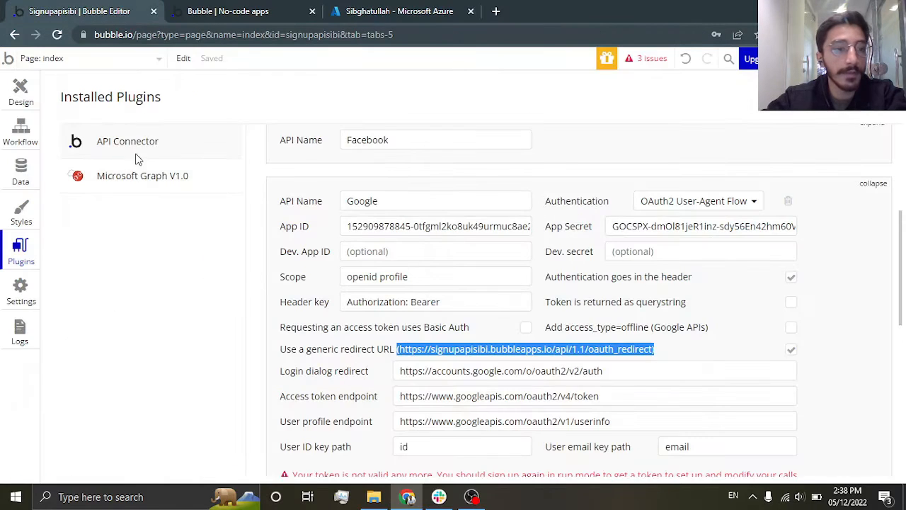
Fill the Microsoft Graph V1.0 plugin's App ID fields, live and dev, with 19526442-2fbd-40dd-aedf-255b0f5d437a.
{"action": "left_click", "coordinate": [142, 175]}
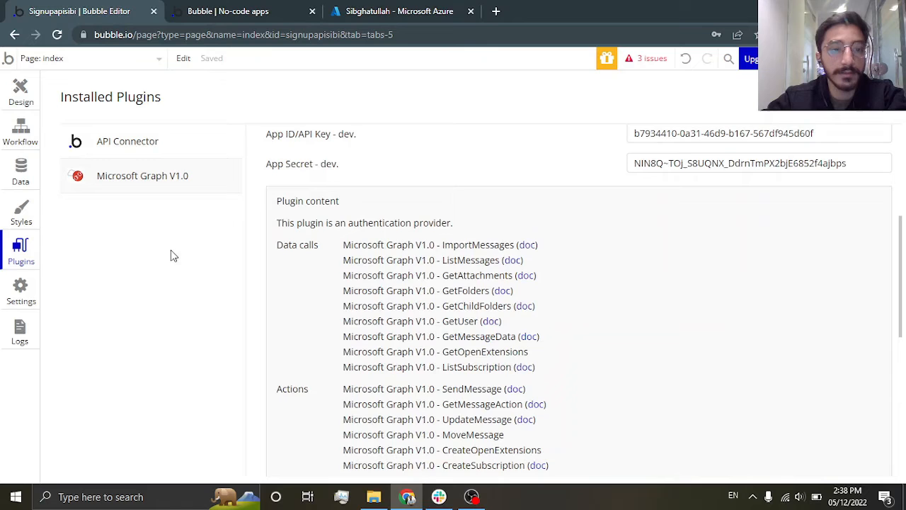
{"action": "scroll", "scroll_direction": "up", "scroll_amount": 3}
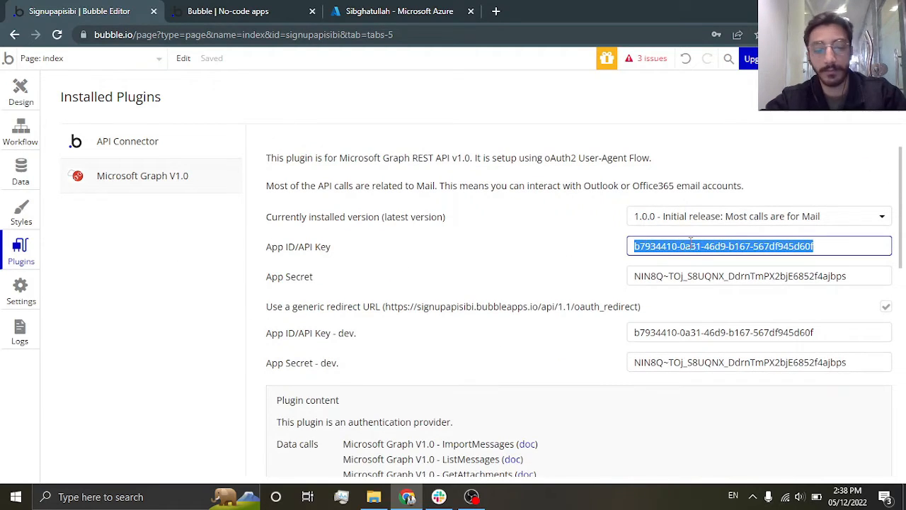
{"action": "type", "text": "19526442-2fbd-40dd-aedf-255b0f5d437a"}
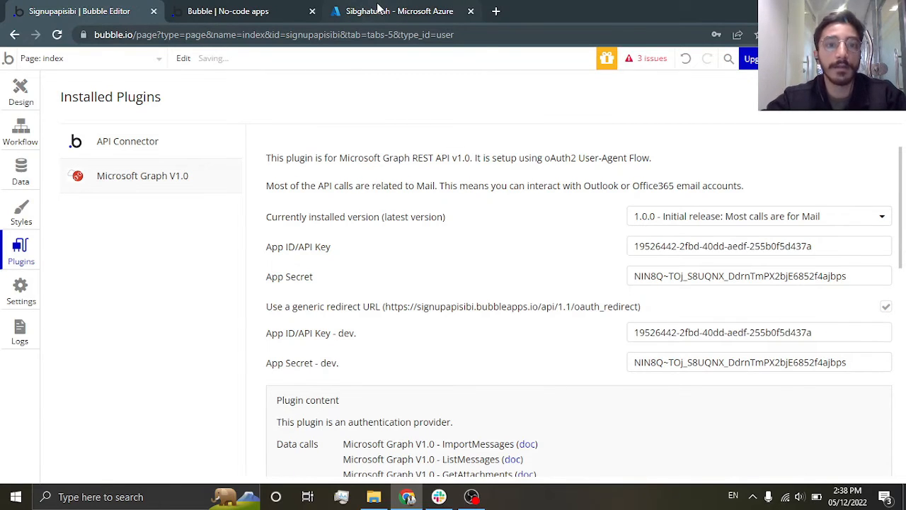
{"action": "left_click", "coordinate": [399, 11]}
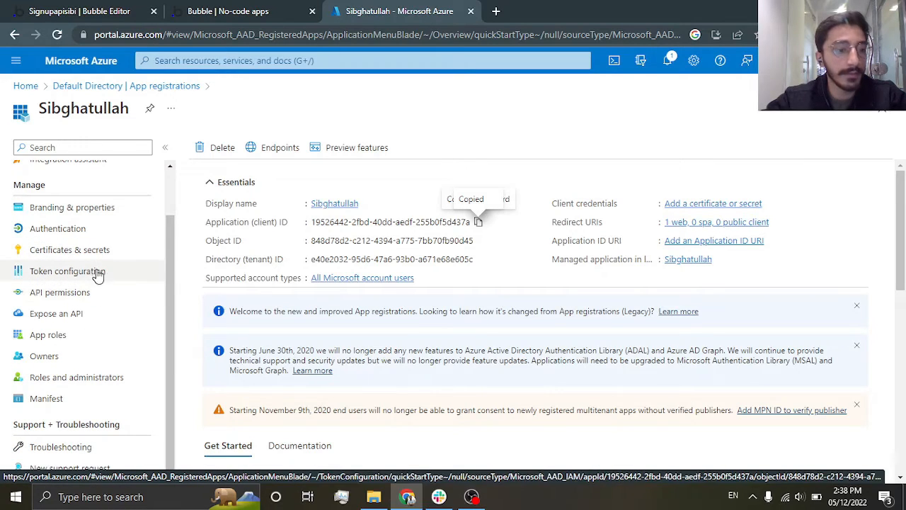
Create a client secret named Login under Certificates & secrets and copy its value.
{"action": "left_click", "coordinate": [70, 249]}
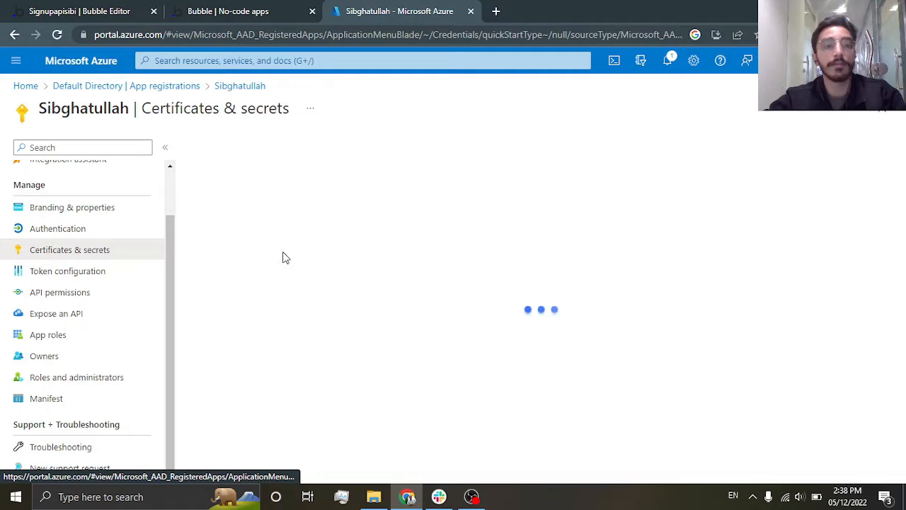
{"action": "left_click", "coordinate": [247, 347]}
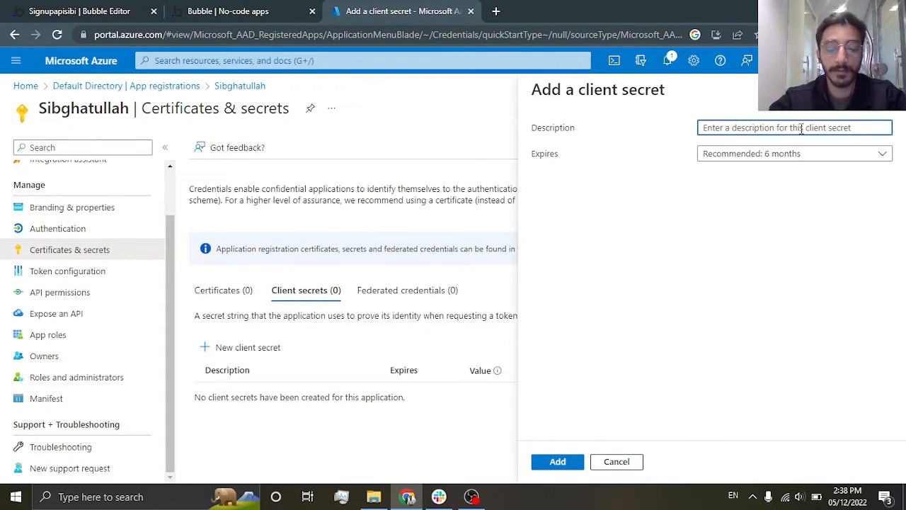
{"action": "type", "text": "Logi"}
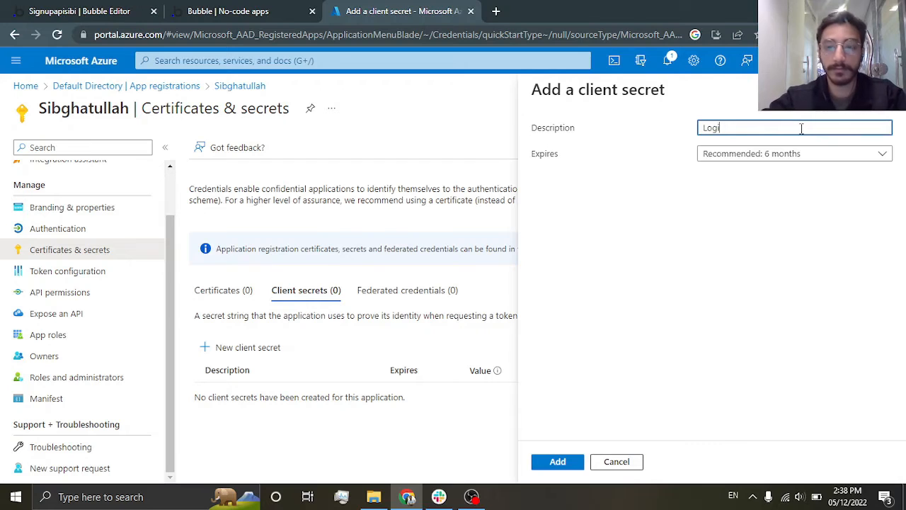
{"action": "left_click", "coordinate": [558, 462]}
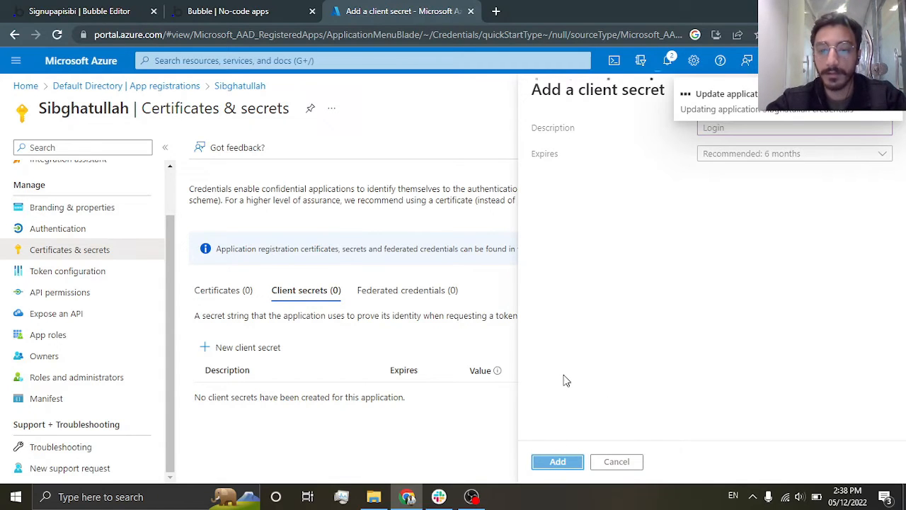
{"action": "left_click", "coordinate": [558, 461]}
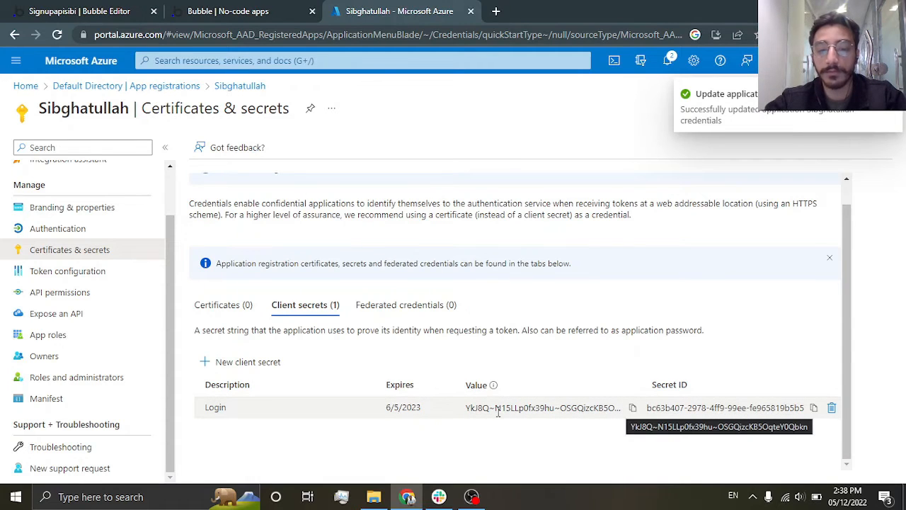
{"action": "mouse_move", "coordinate": [643, 422]}
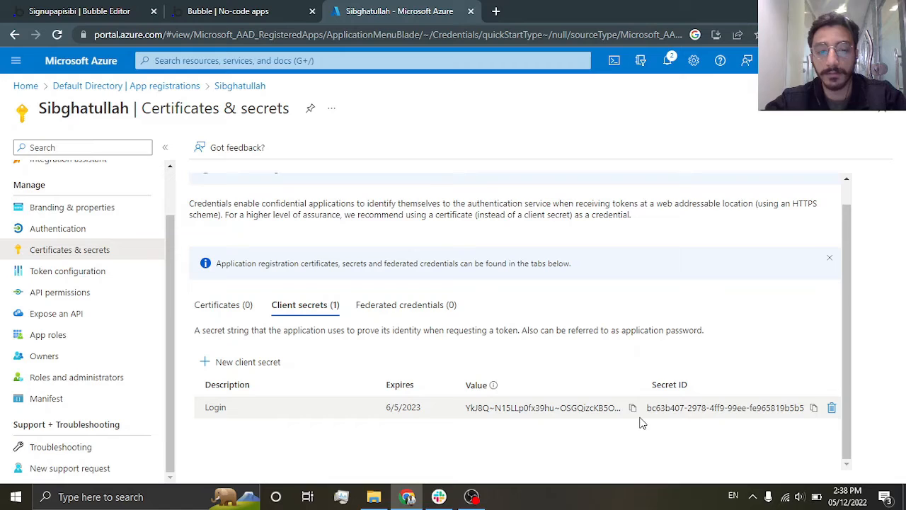
Paste the secret into Bubble's App Secret fields and bring up the Azure app's API permissions.
{"action": "left_click", "coordinate": [631, 407]}
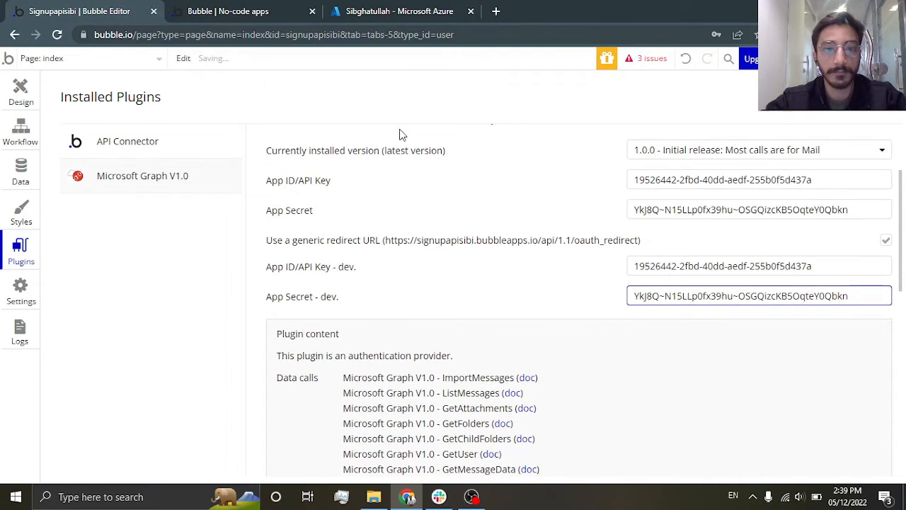
{"action": "left_click", "coordinate": [399, 11]}
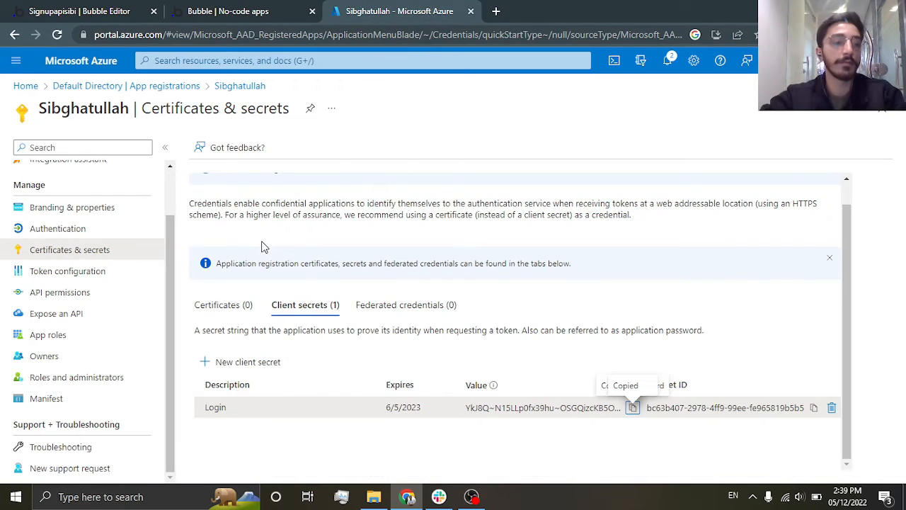
{"action": "left_click", "coordinate": [60, 291]}
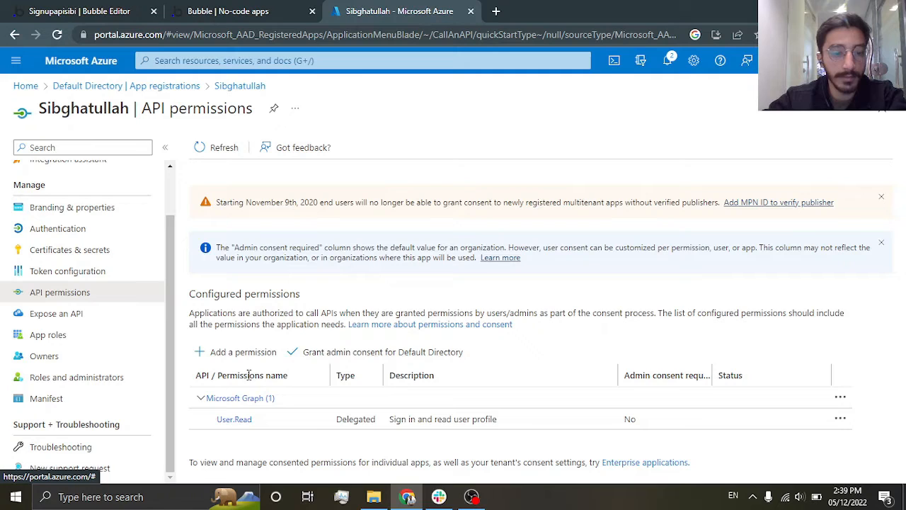
Add the email, openid and profile delegated Microsoft Graph permissions and save them alongside User.Read.
{"action": "left_click", "coordinate": [243, 351]}
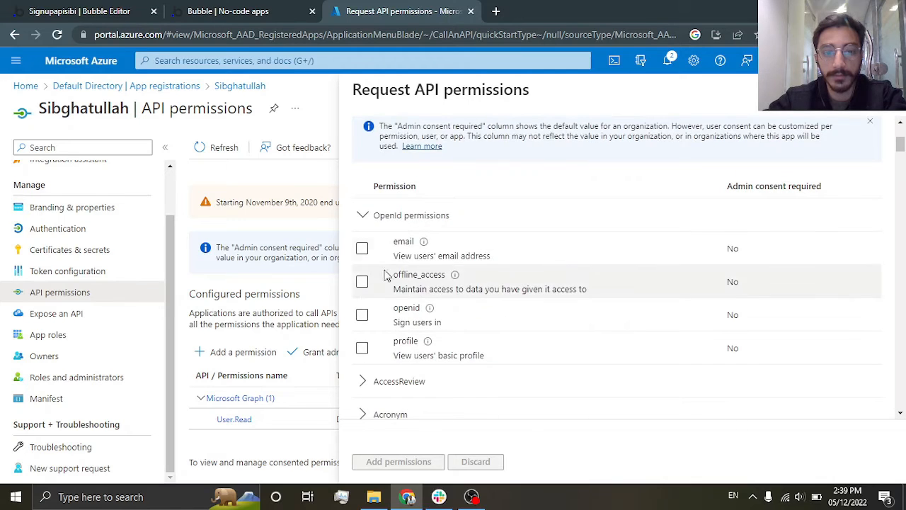
{"action": "left_click", "coordinate": [363, 314]}
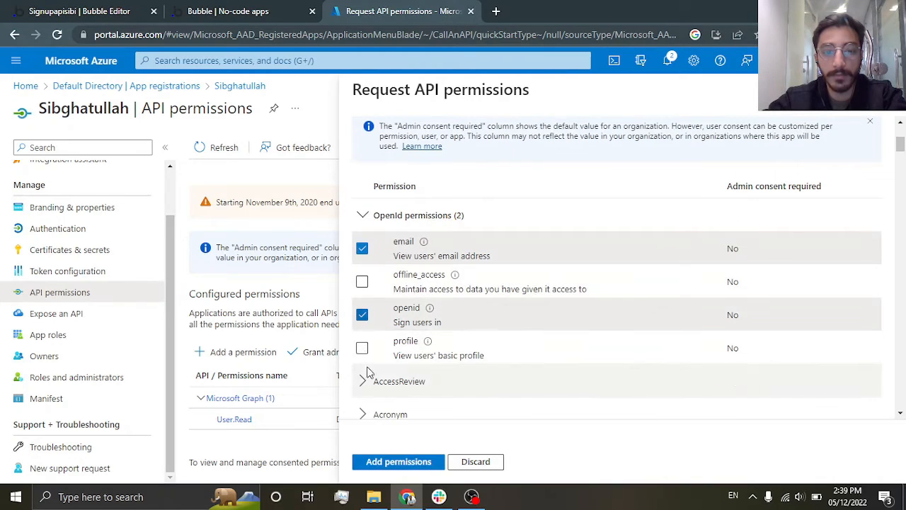
{"action": "left_click", "coordinate": [362, 349]}
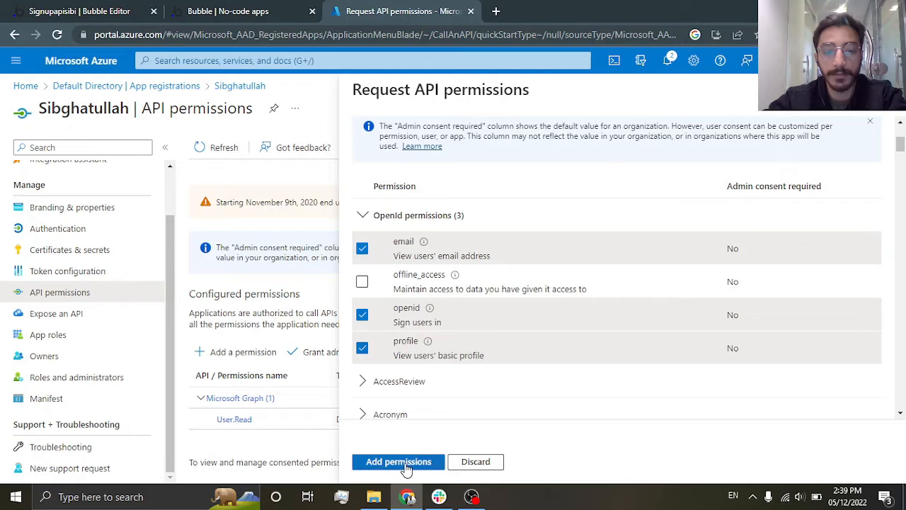
{"action": "left_click", "coordinate": [398, 462]}
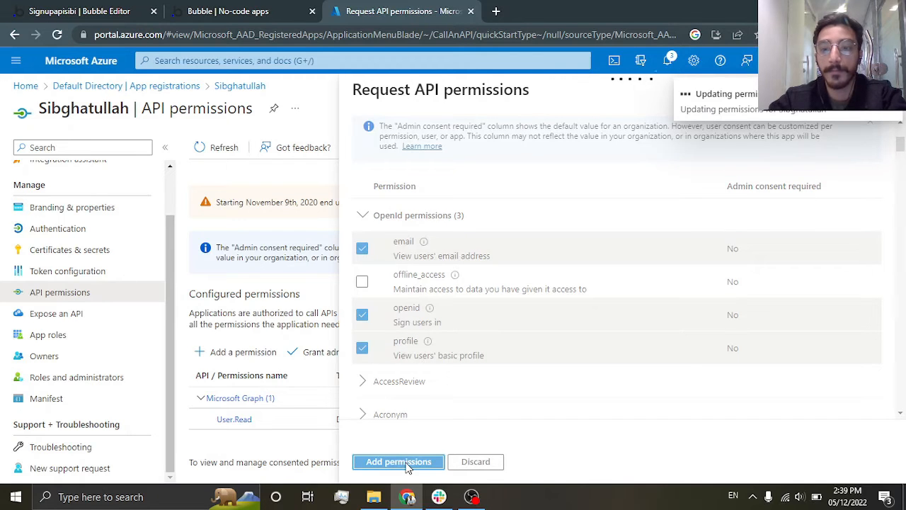
{"action": "left_click", "coordinate": [398, 462]}
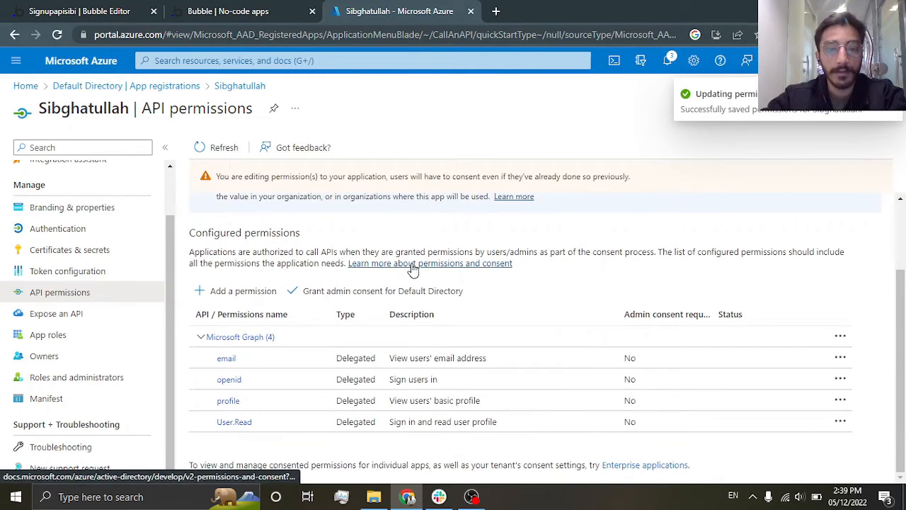
{"action": "left_click", "coordinate": [79, 12]}
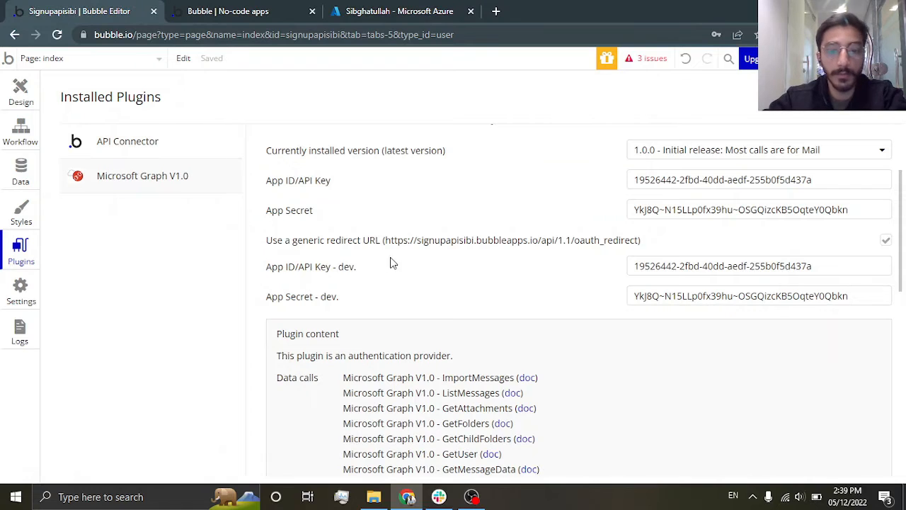
Replace the workflow's signup step with a 'Signup/login with a social network' action using Microsoft Graph v1.0 as Step 1.
{"action": "scroll", "scroll_direction": "up", "scroll_amount": 3}
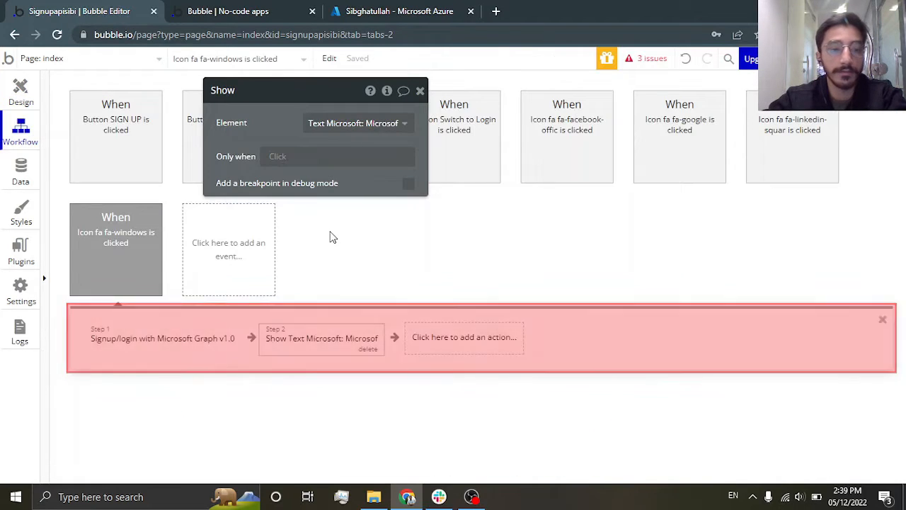
{"action": "left_click", "coordinate": [161, 337]}
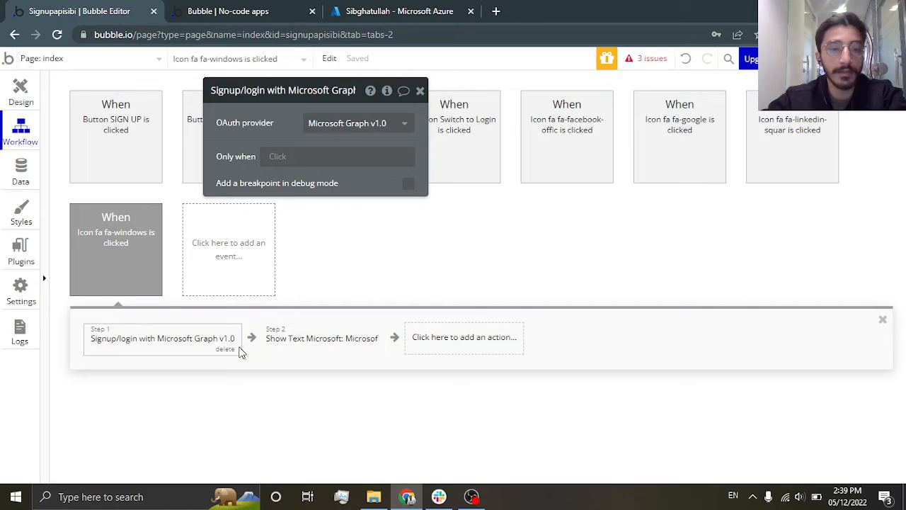
{"action": "left_click", "coordinate": [225, 348]}
{"action": "type", "text": "sign"}
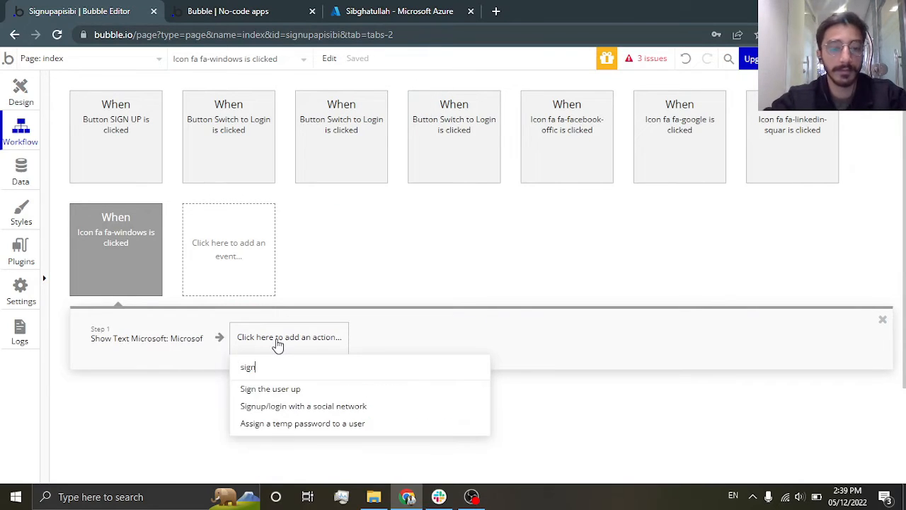
{"action": "left_click", "coordinate": [303, 405]}
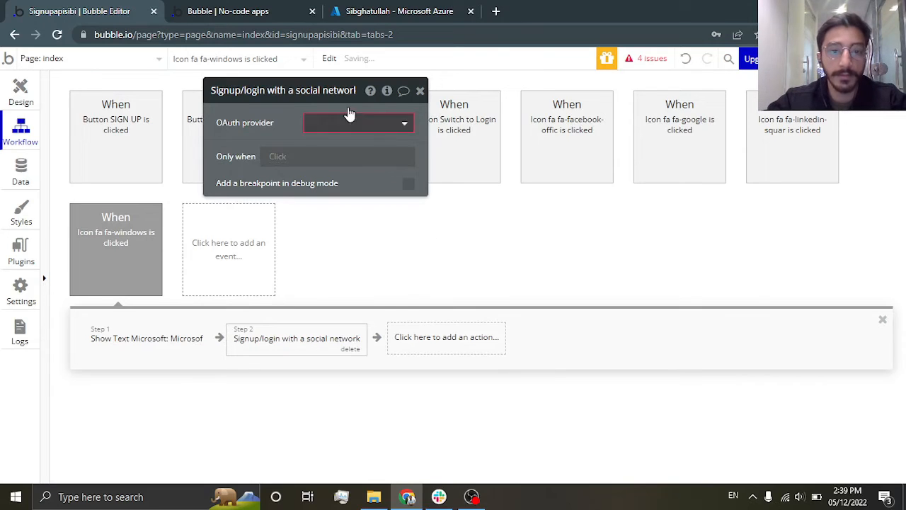
{"action": "left_click", "coordinate": [357, 122]}
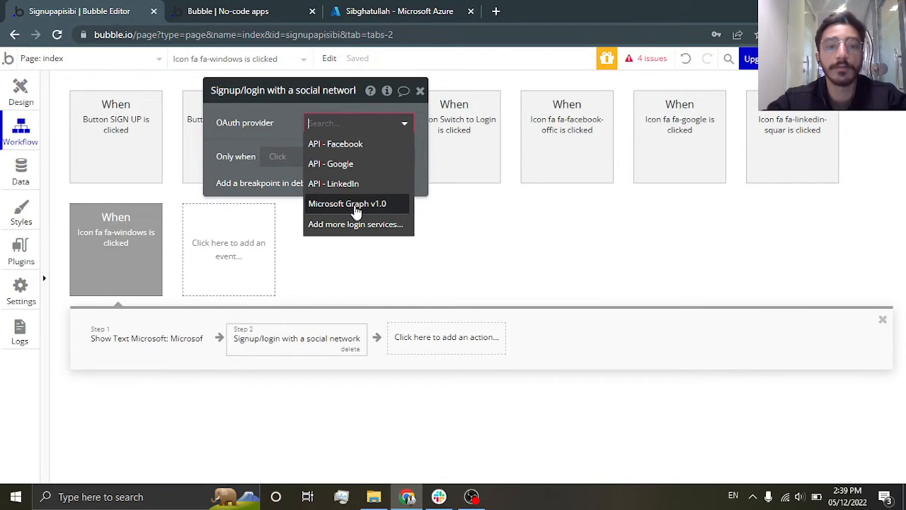
{"action": "left_click", "coordinate": [348, 204]}
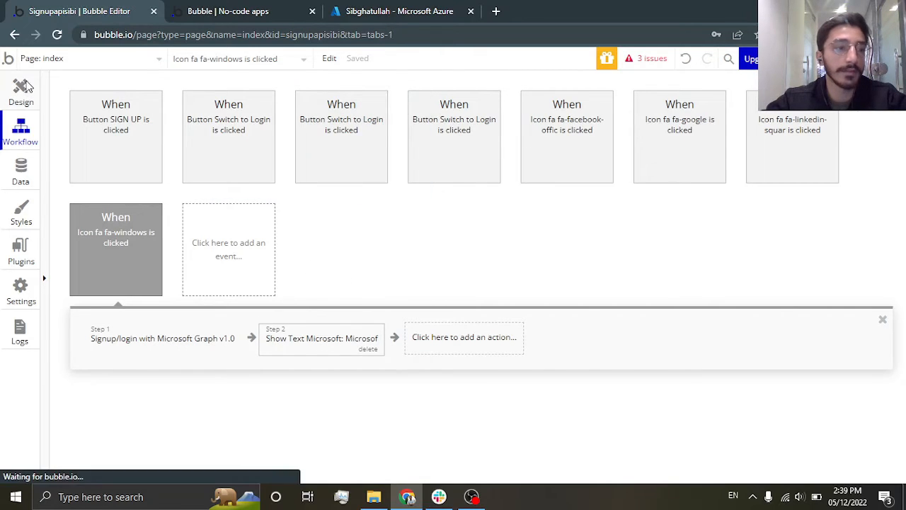
{"action": "left_click", "coordinate": [20, 92]}
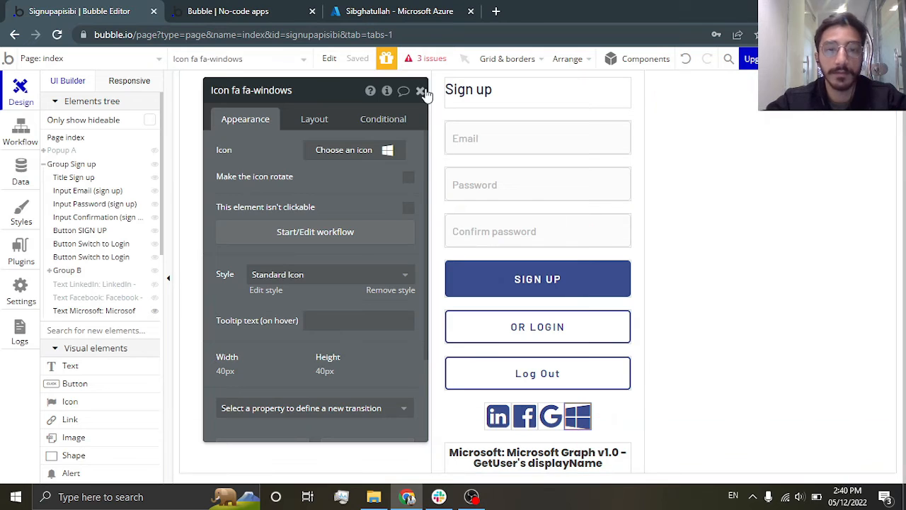
Rebuild the Microsoft text to show external API Microsoft Graph v1.0 - GetUser's displayName.
{"action": "left_click", "coordinate": [422, 91]}
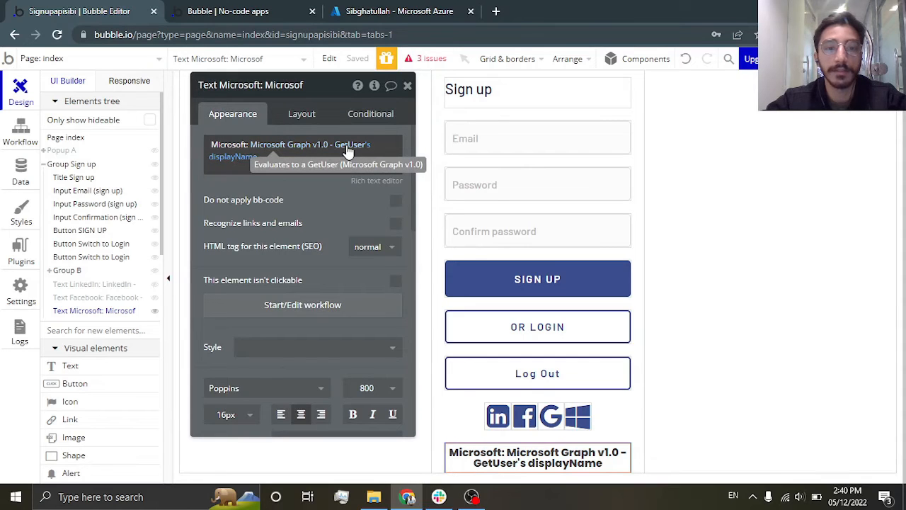
{"action": "left_click", "coordinate": [347, 150]}
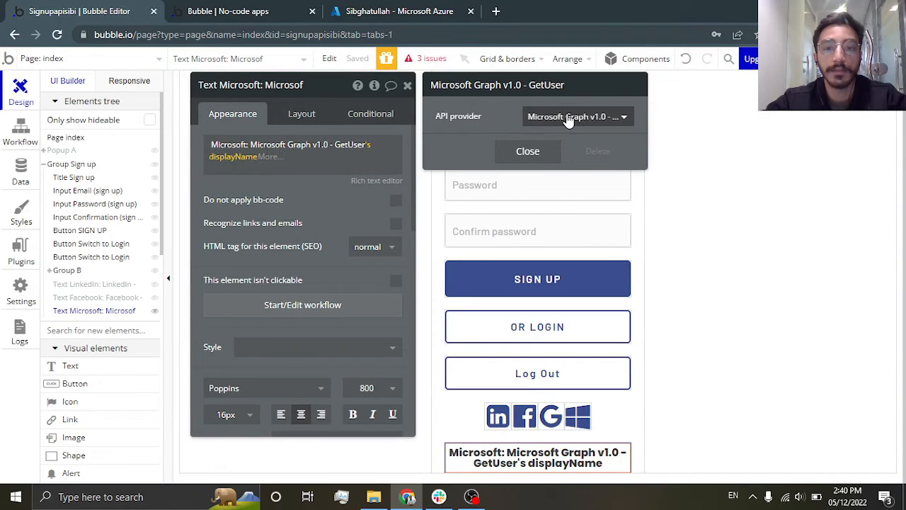
{"action": "left_click", "coordinate": [526, 150]}
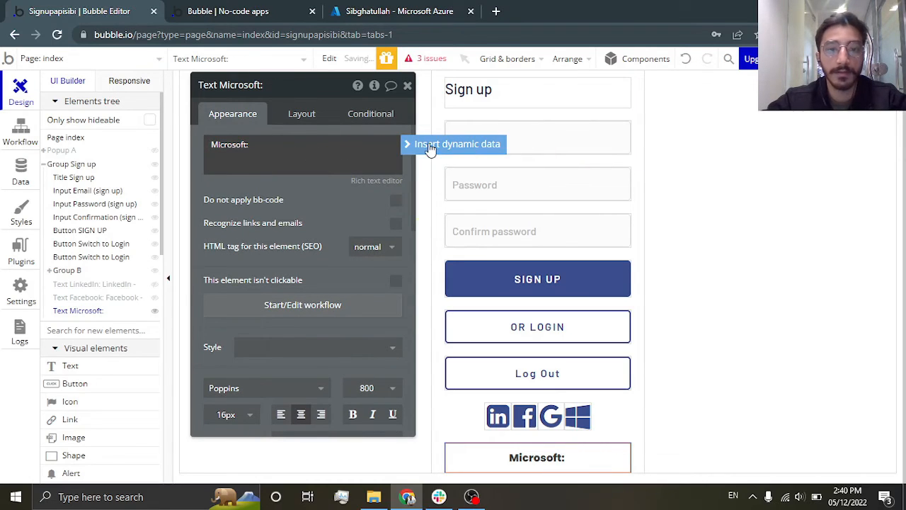
{"action": "left_click", "coordinate": [457, 144]}
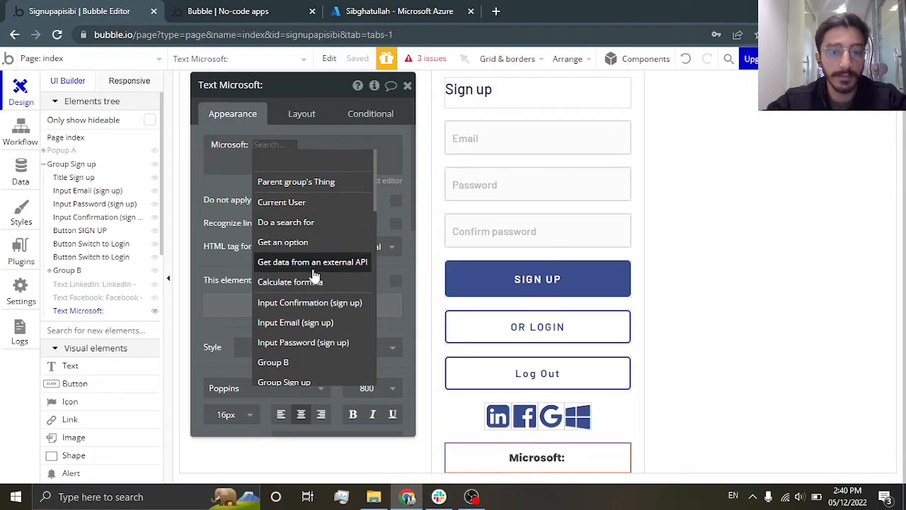
{"action": "left_click", "coordinate": [312, 261]}
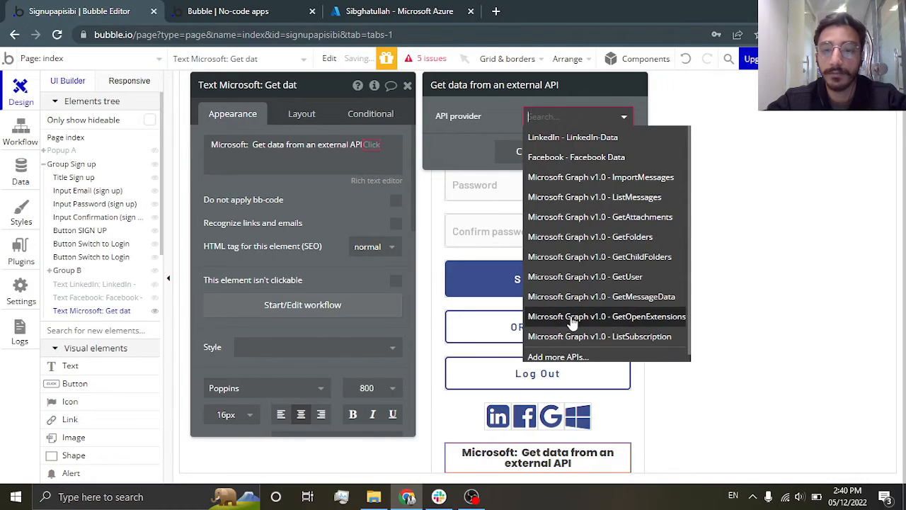
{"action": "mouse_move", "coordinate": [620, 156]}
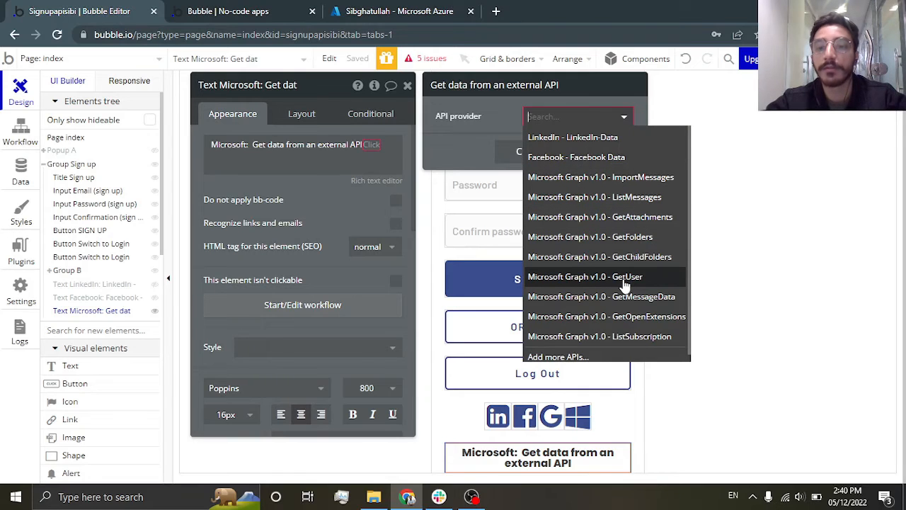
{"action": "left_click", "coordinate": [585, 276]}
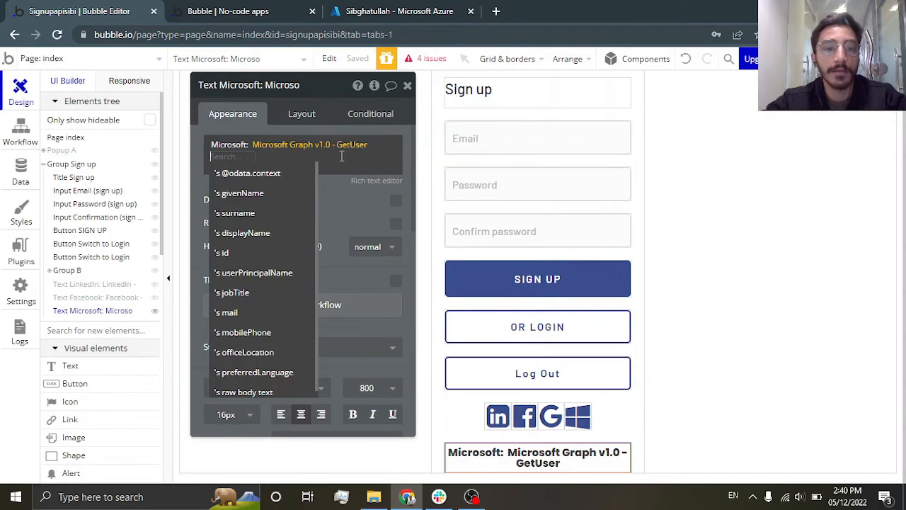
{"action": "left_click", "coordinate": [242, 233]}
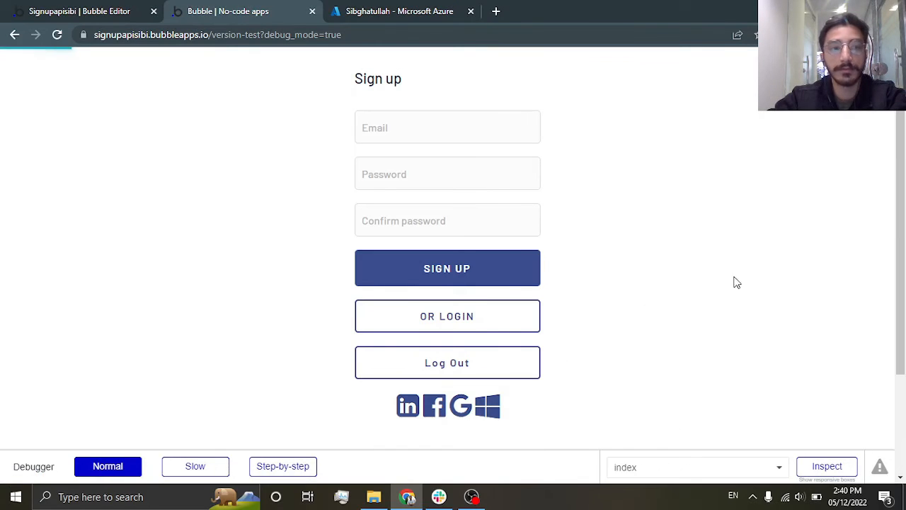
Sign in via the Windows icon and accept the Microsoft consent page with Yes, showing the user's display name.
{"action": "left_click", "coordinate": [488, 405]}
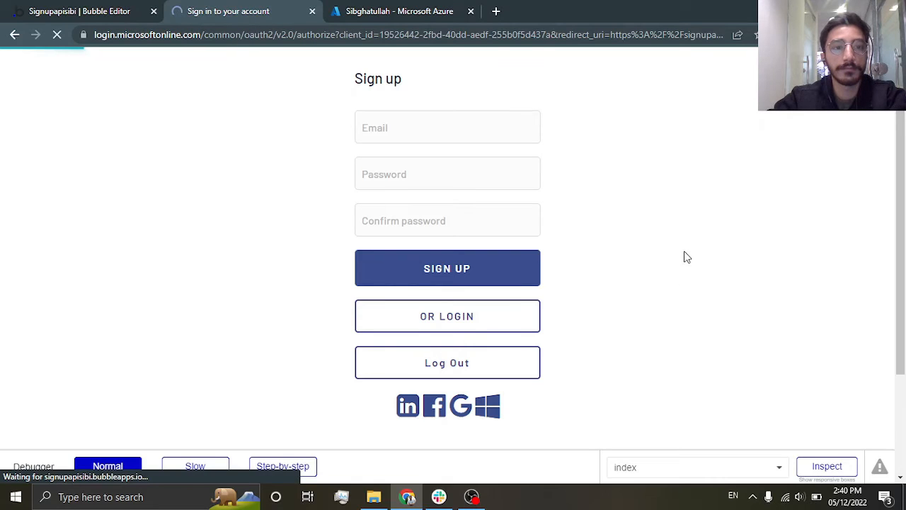
{"action": "left_click", "coordinate": [487, 404]}
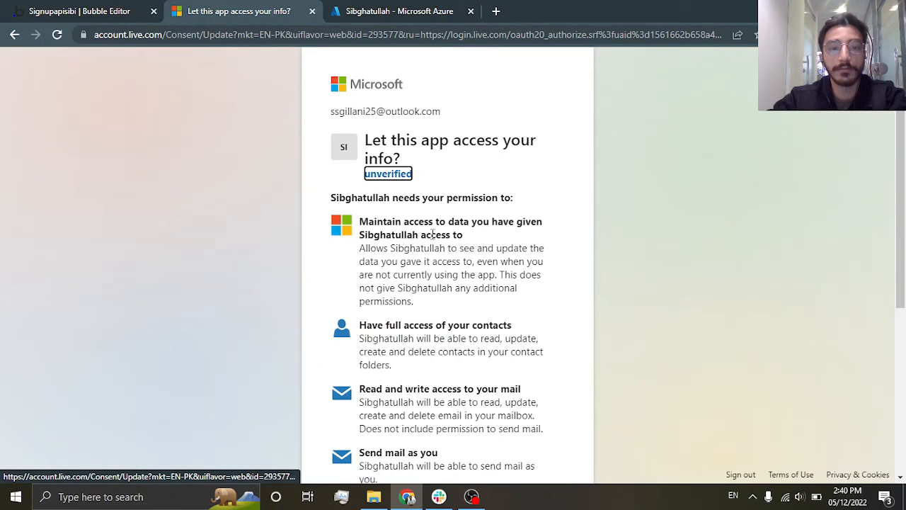
{"action": "scroll", "scroll_direction": "down", "scroll_amount": 3}
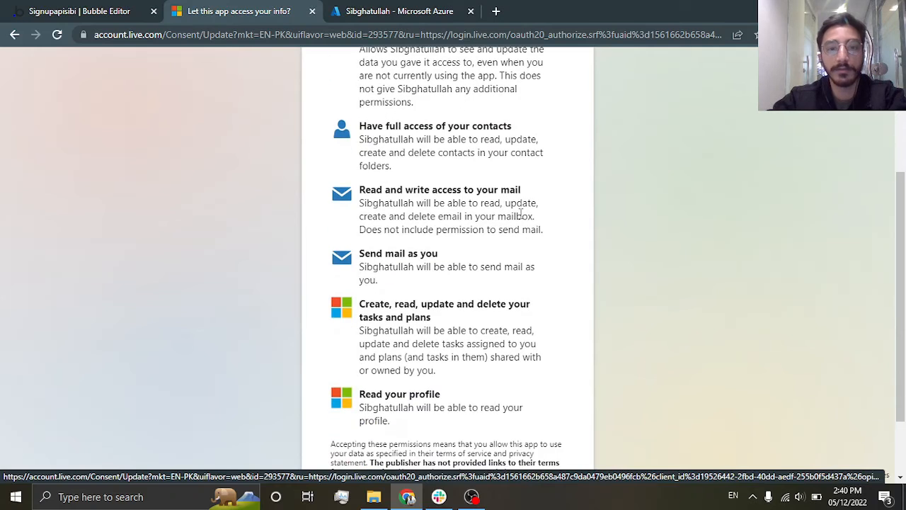
{"action": "scroll", "scroll_direction": "up", "scroll_amount": 3}
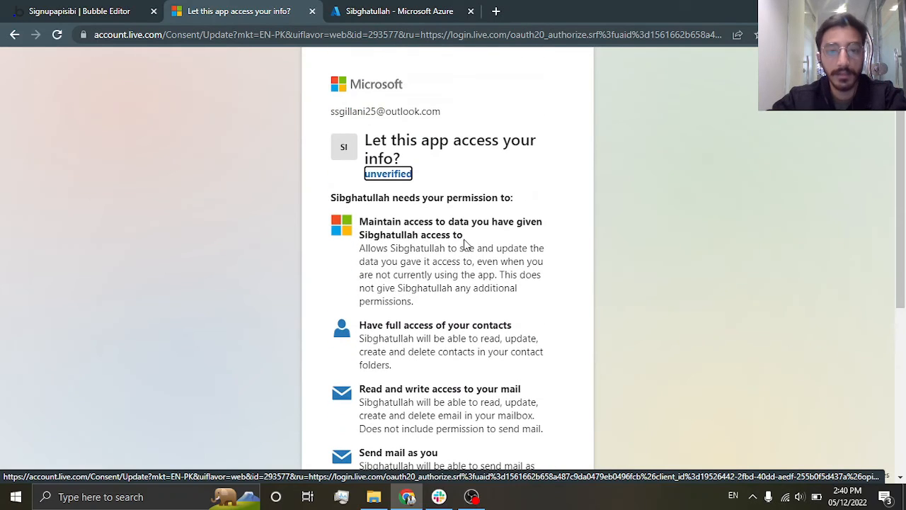
{"action": "scroll", "scroll_direction": "down", "scroll_amount": 3}
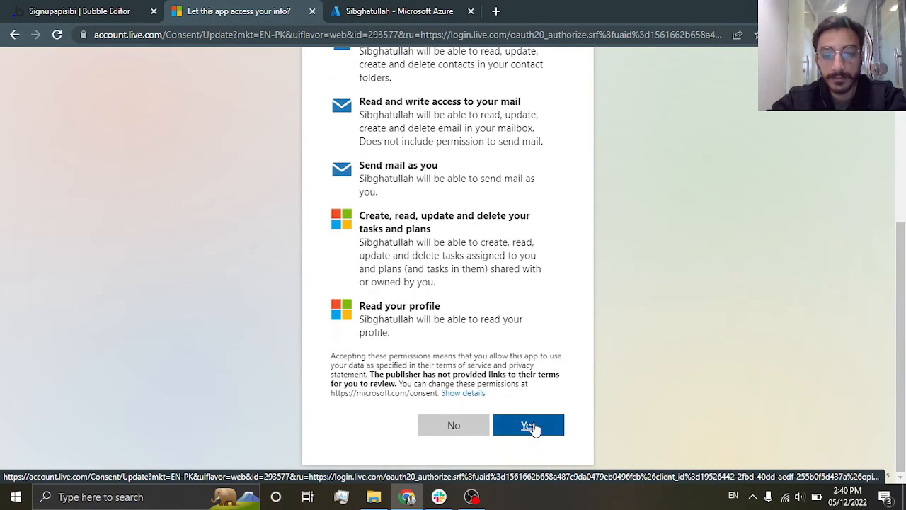
{"action": "left_click", "coordinate": [528, 425]}
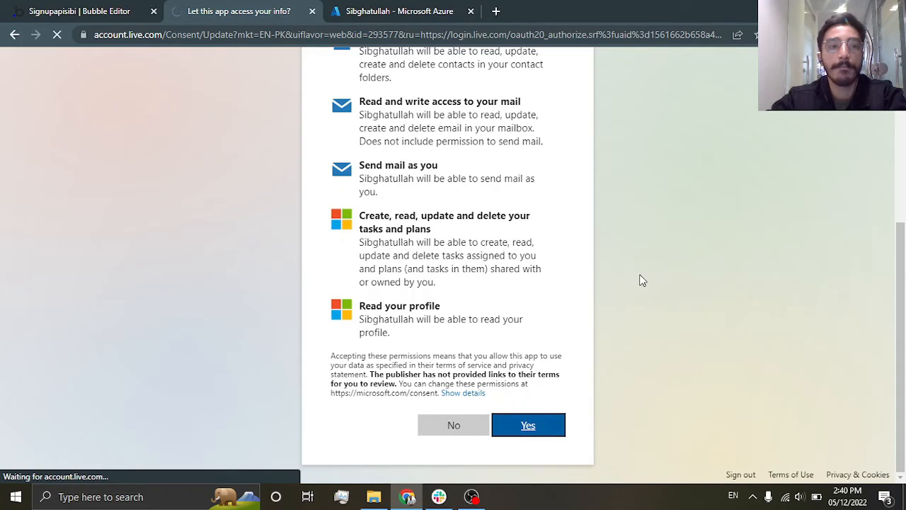
{"action": "left_click", "coordinate": [527, 425]}
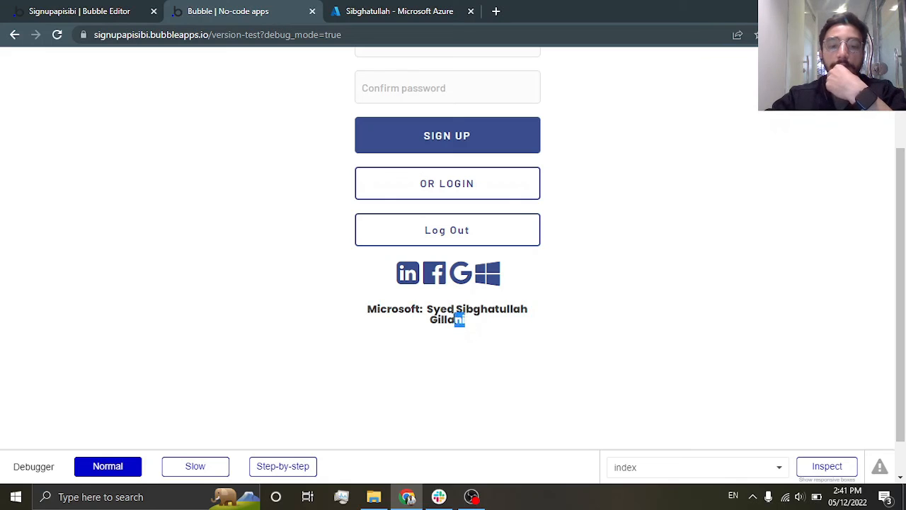
{"action": "left_click", "coordinate": [79, 11]}
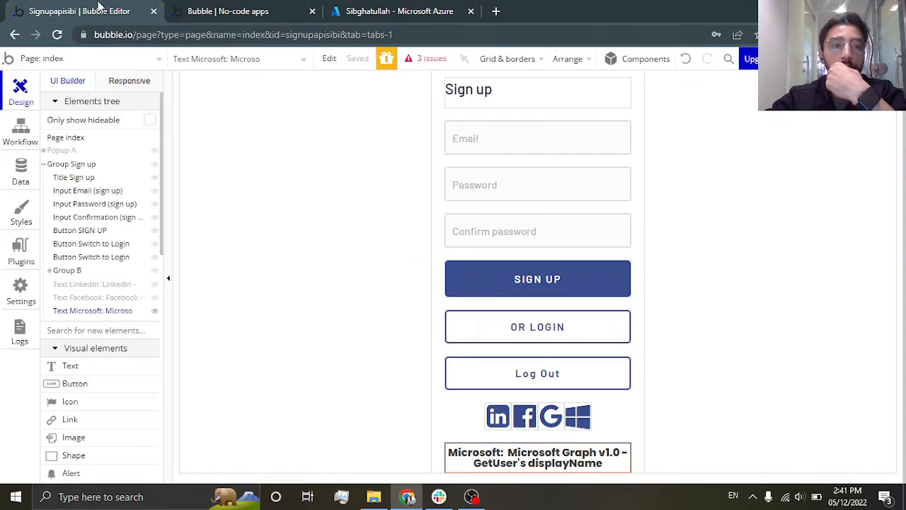
{"action": "left_click", "coordinate": [20, 170]}
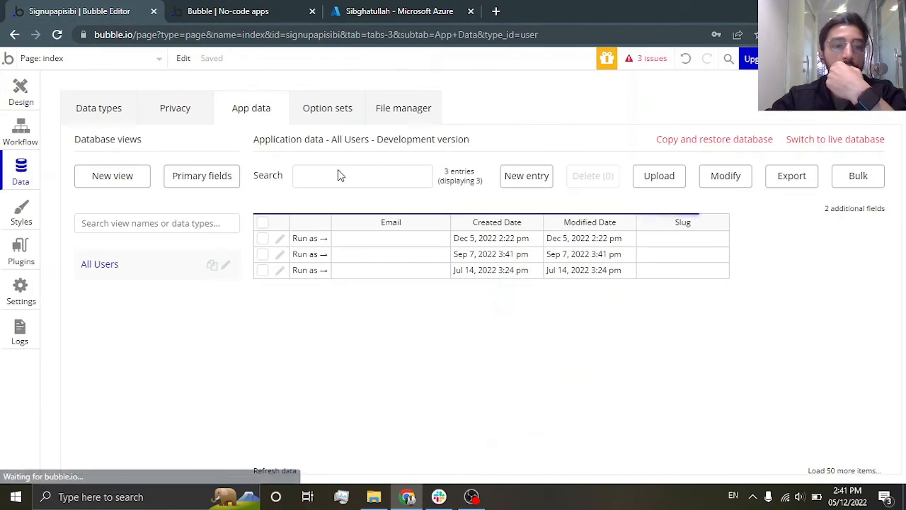
{"action": "left_click", "coordinate": [495, 238]}
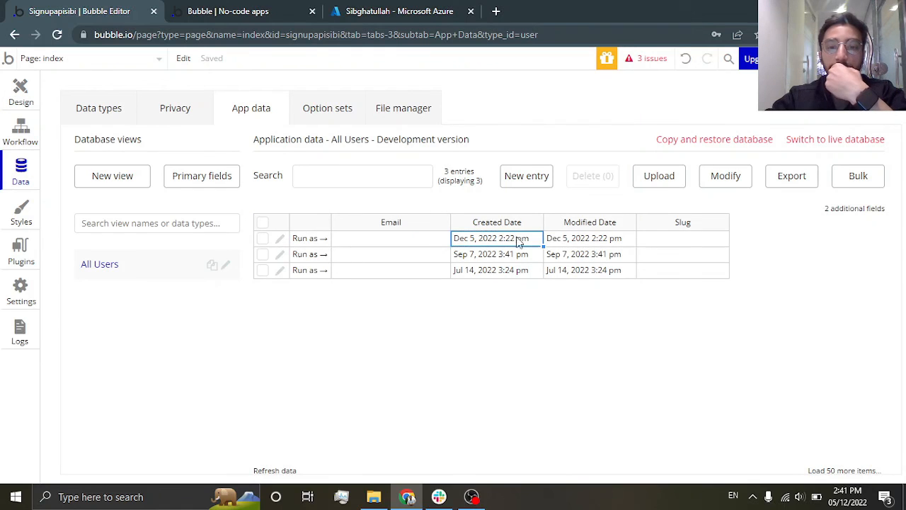
{"action": "mouse_move", "coordinate": [495, 442]}
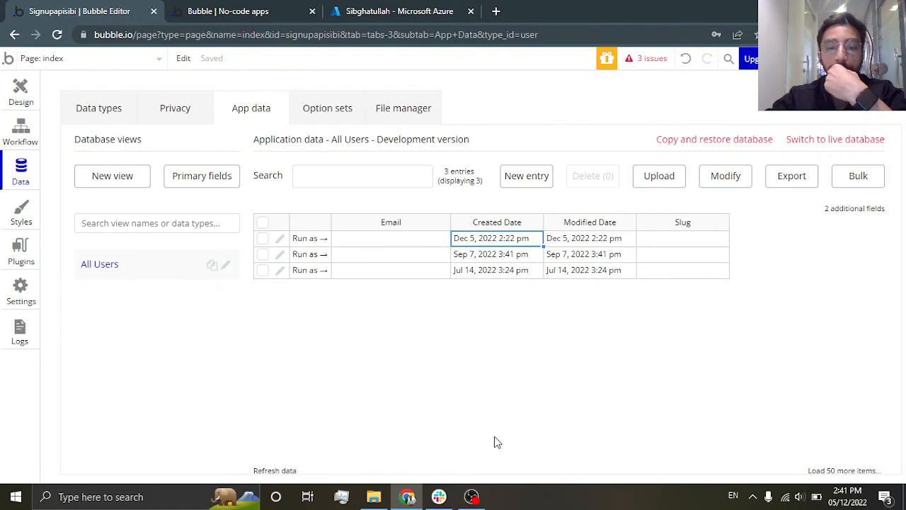
{"action": "left_click", "coordinate": [240, 12]}
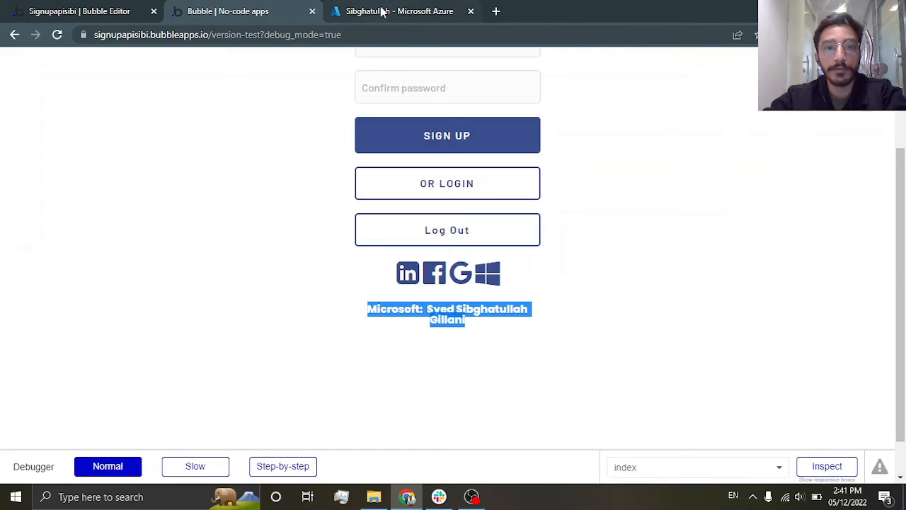
{"action": "left_click", "coordinate": [471, 496]}
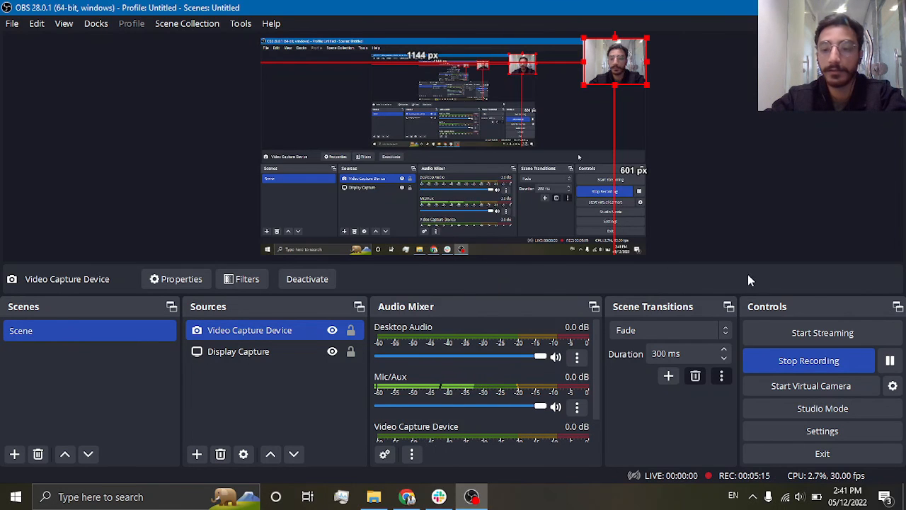